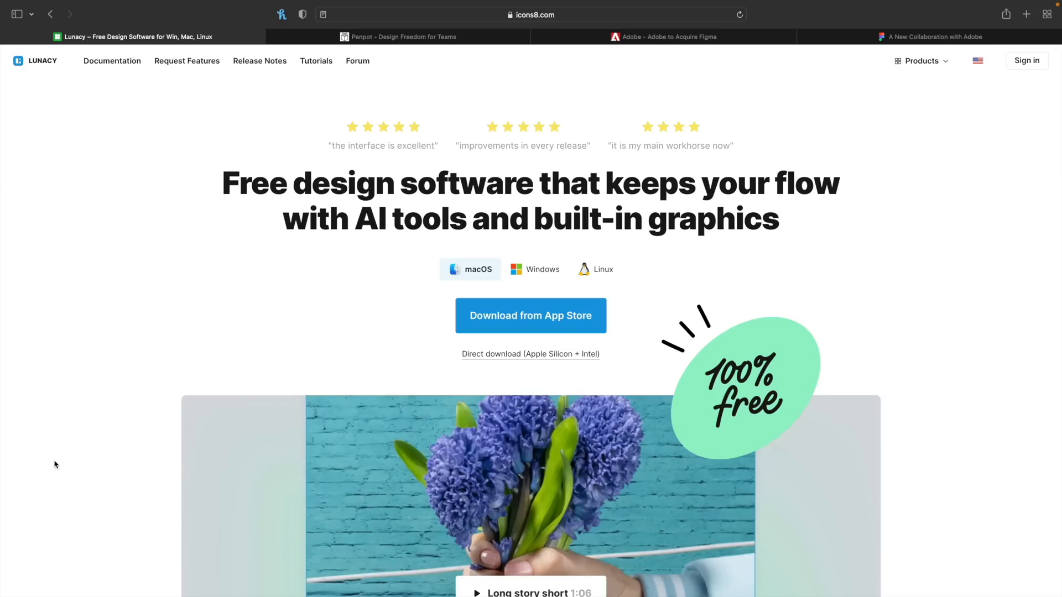
# Scroll the Lunacy landing page down to the AI tools section
pyautogui.scroll(-3)
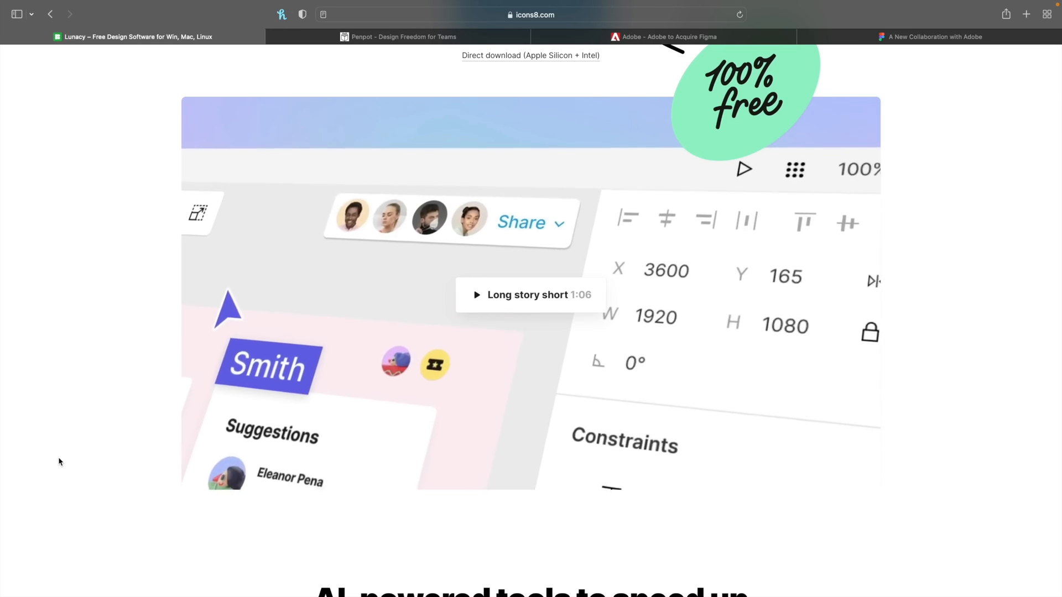
pyautogui.scroll(-3)
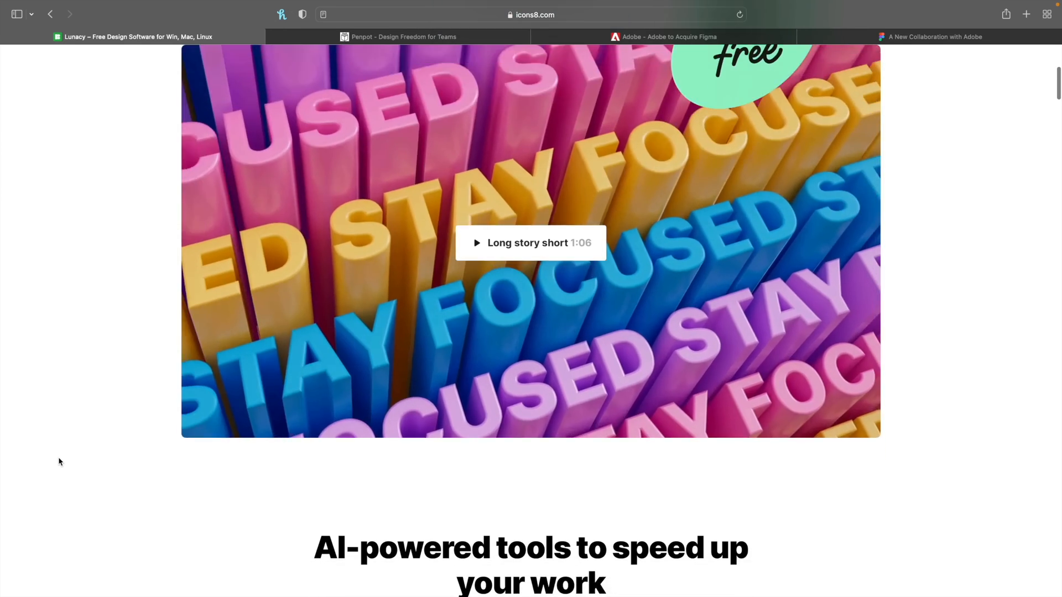
pyautogui.scroll(-3)
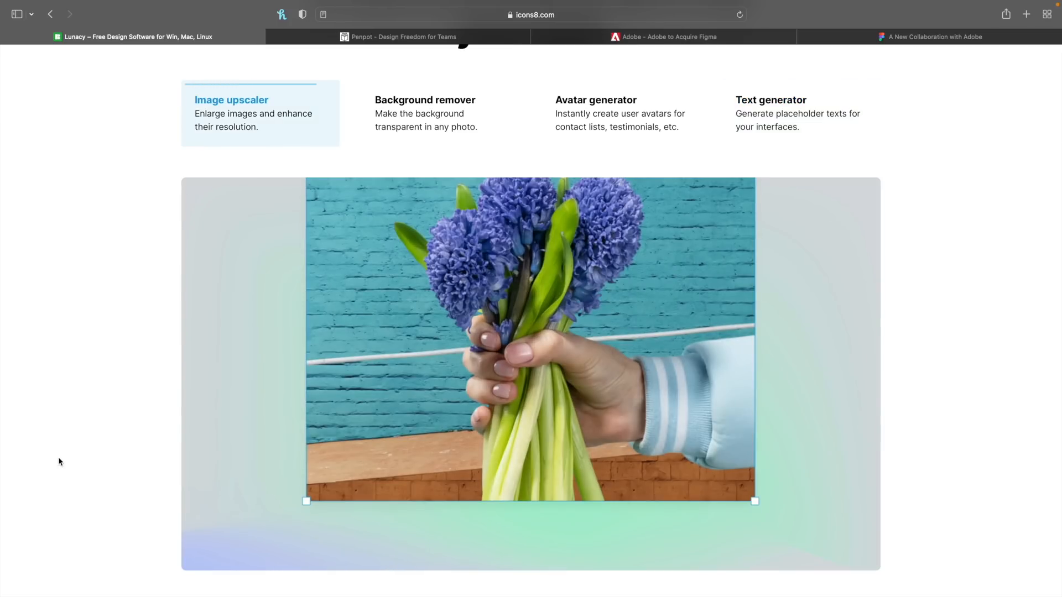
# View the Image upscaler, Background remover and Avatar generator demos in turn
pyautogui.click(424, 113)
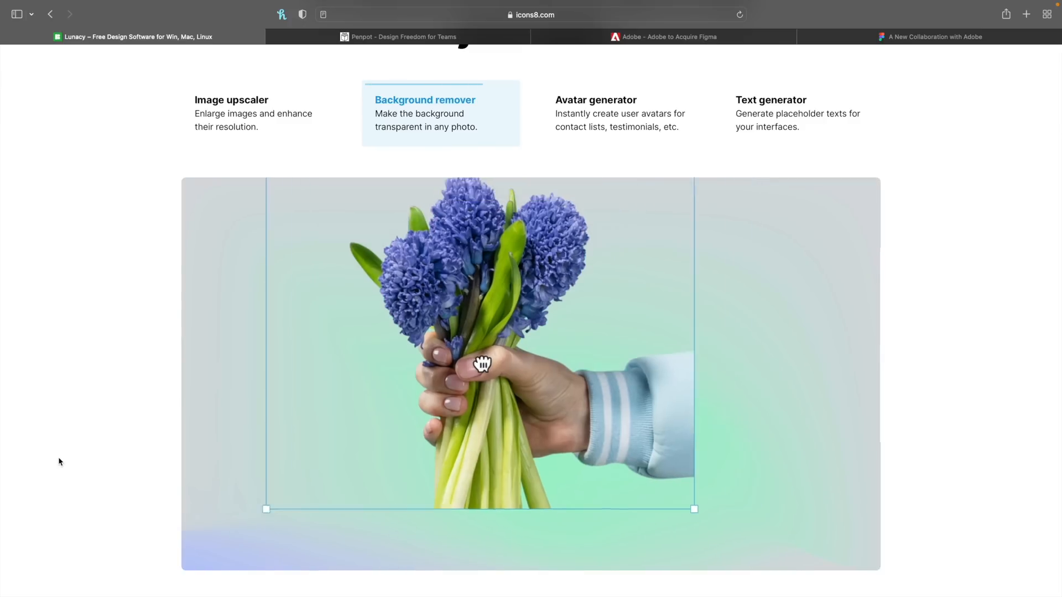
pyautogui.click(595, 113)
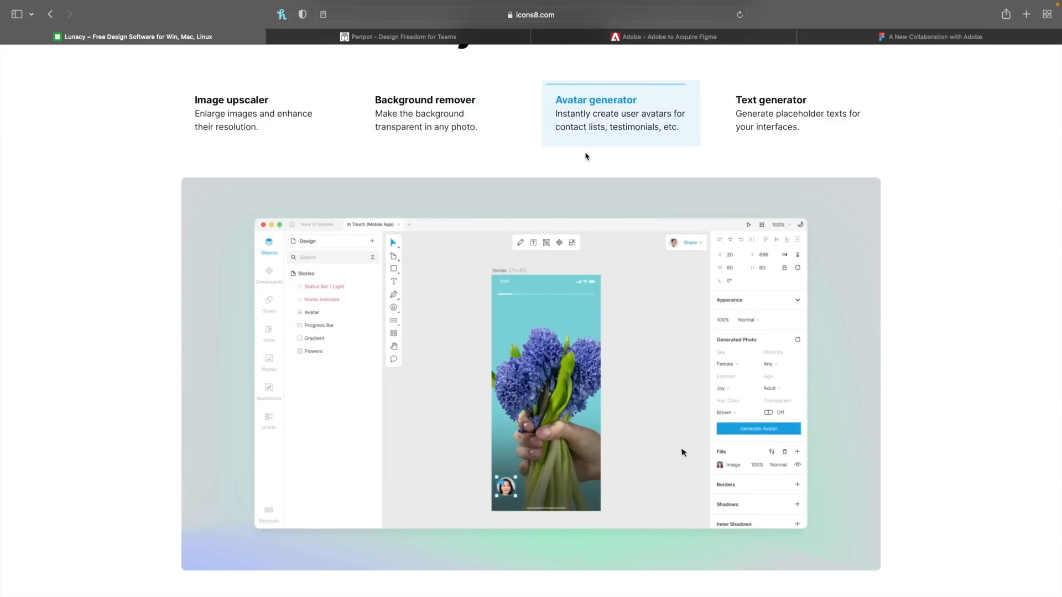
pyautogui.click(769, 99)
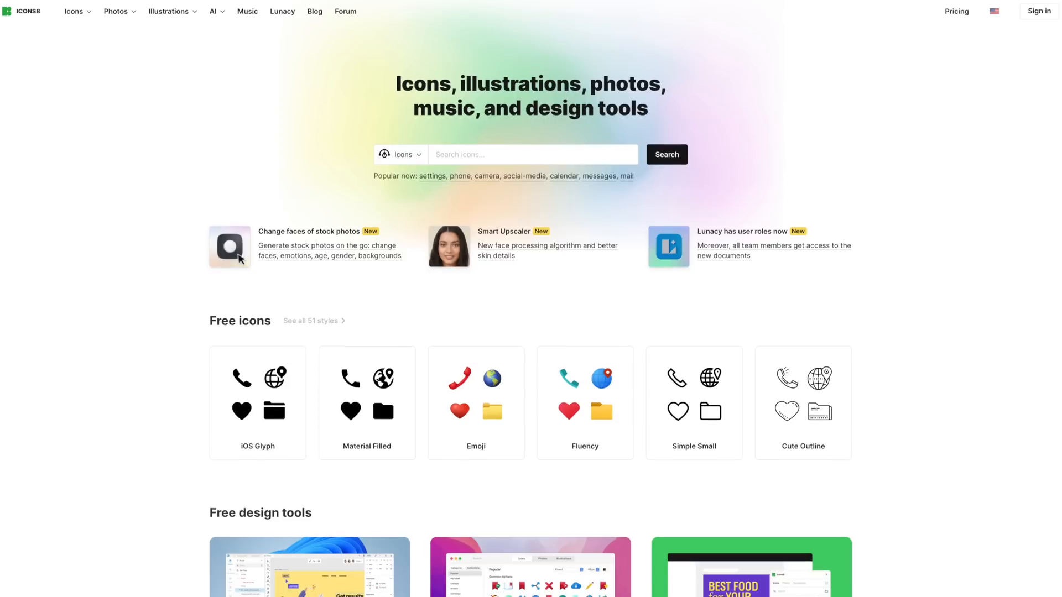
# Scroll the Icons8 homepage through the Free icons and Free design tools sections
pyautogui.scroll(-3)
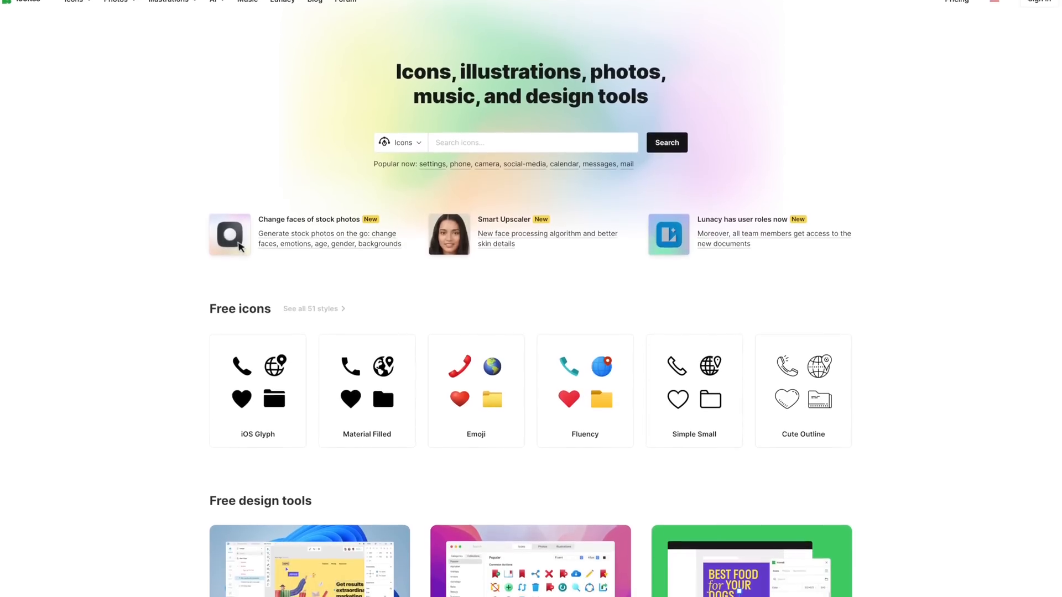
pyautogui.scroll(-3)
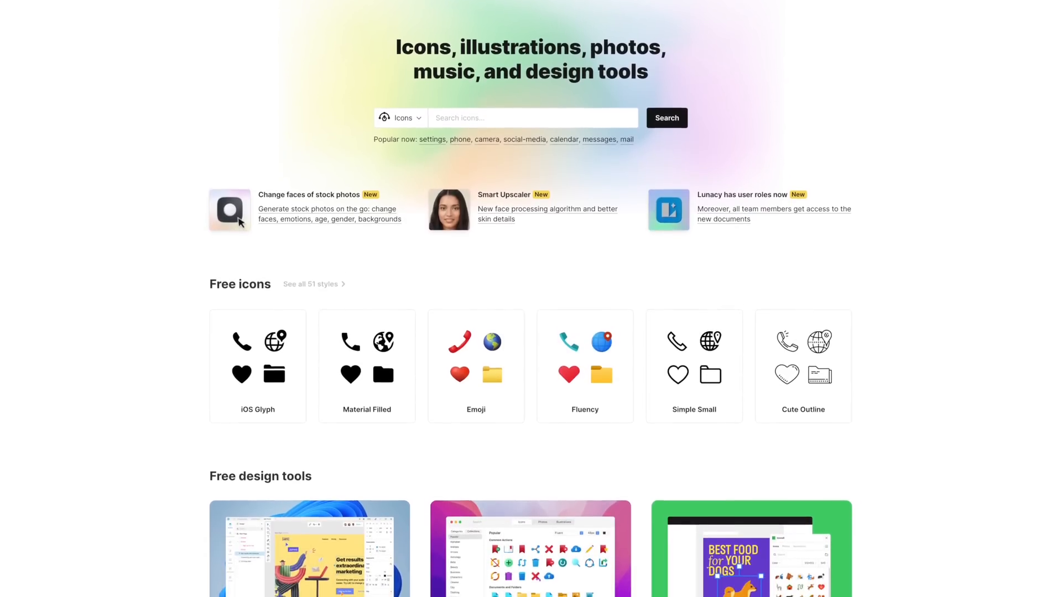
pyautogui.scroll(-3)
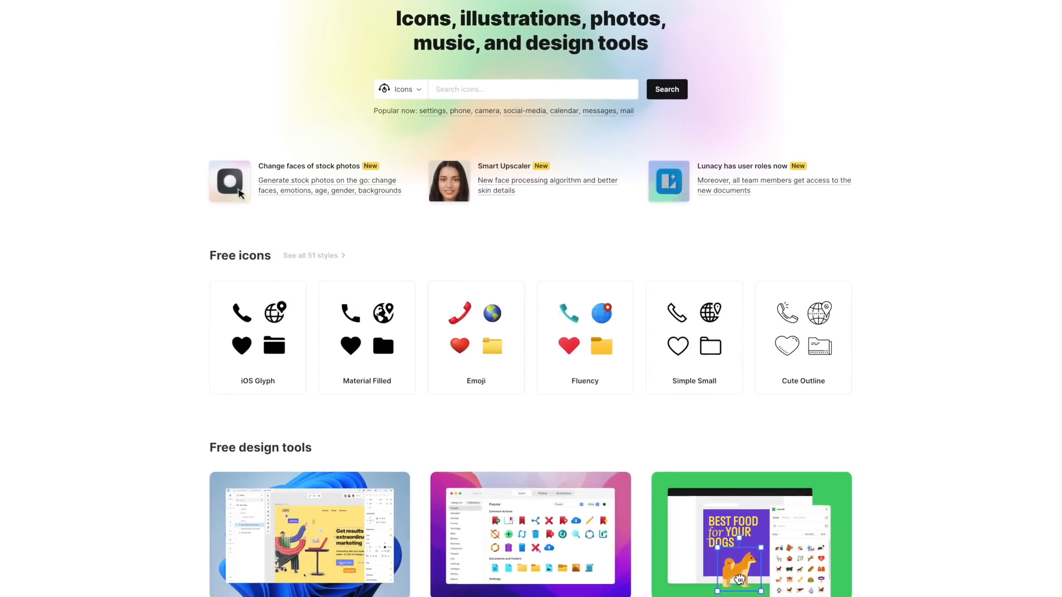
pyautogui.scroll(-3)
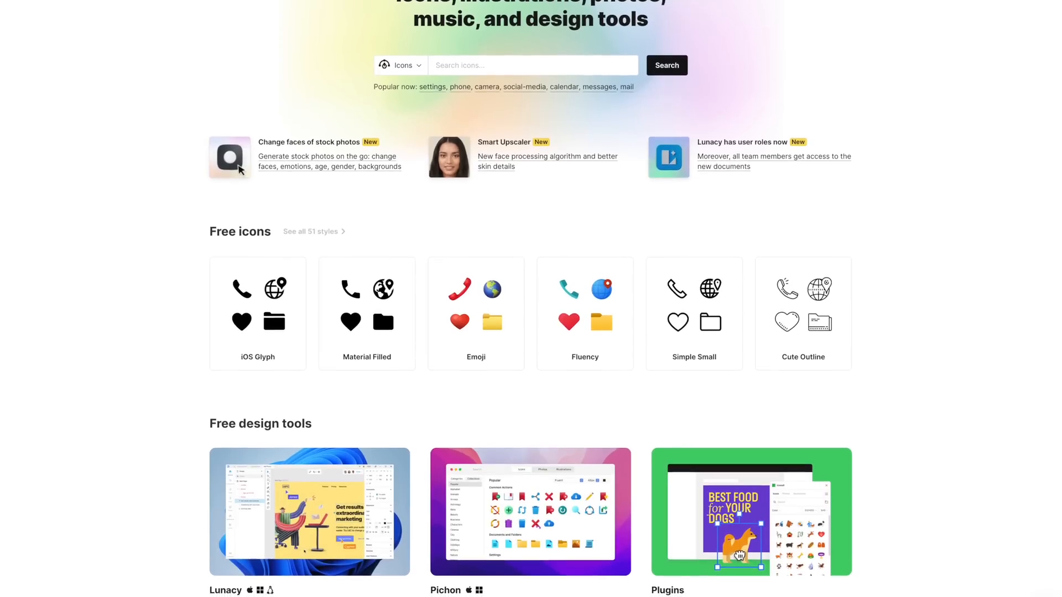
pyautogui.scroll(-3)
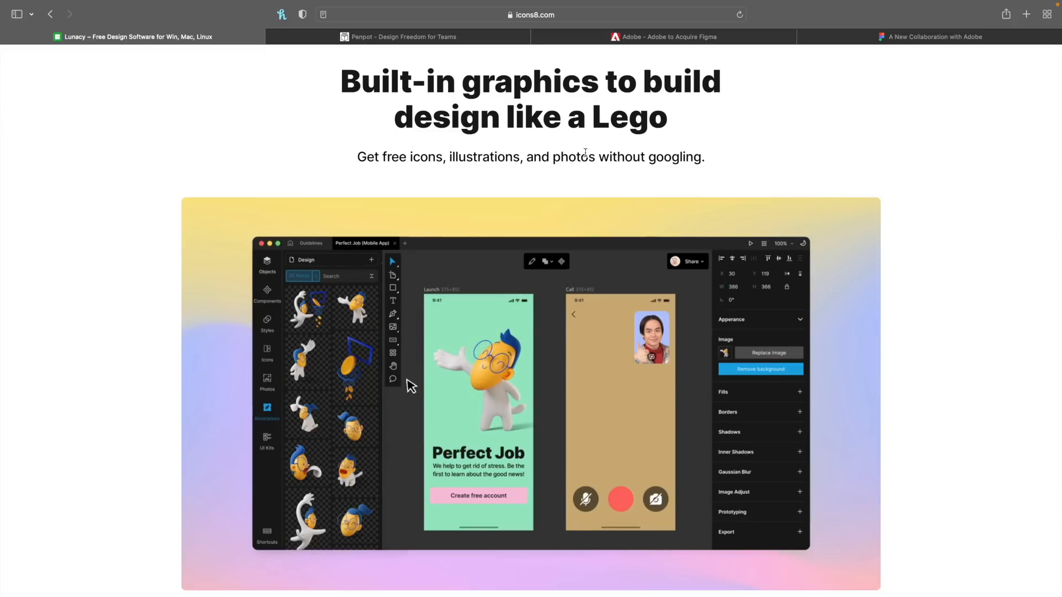
# Search the built-in graphics demo for 'business woman'
pyautogui.click(266, 383)
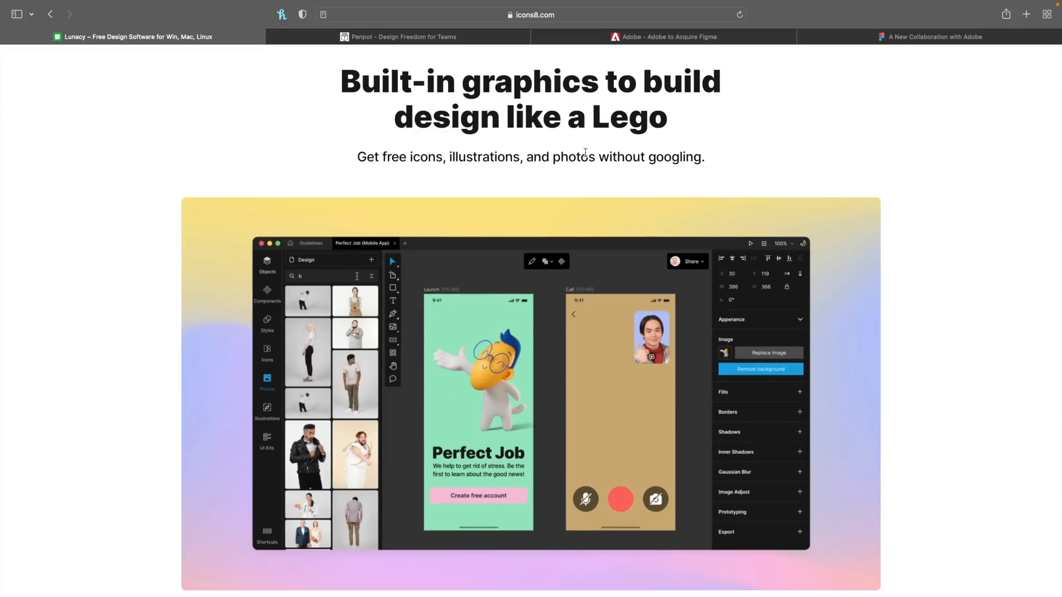
pyautogui.write('business woman')
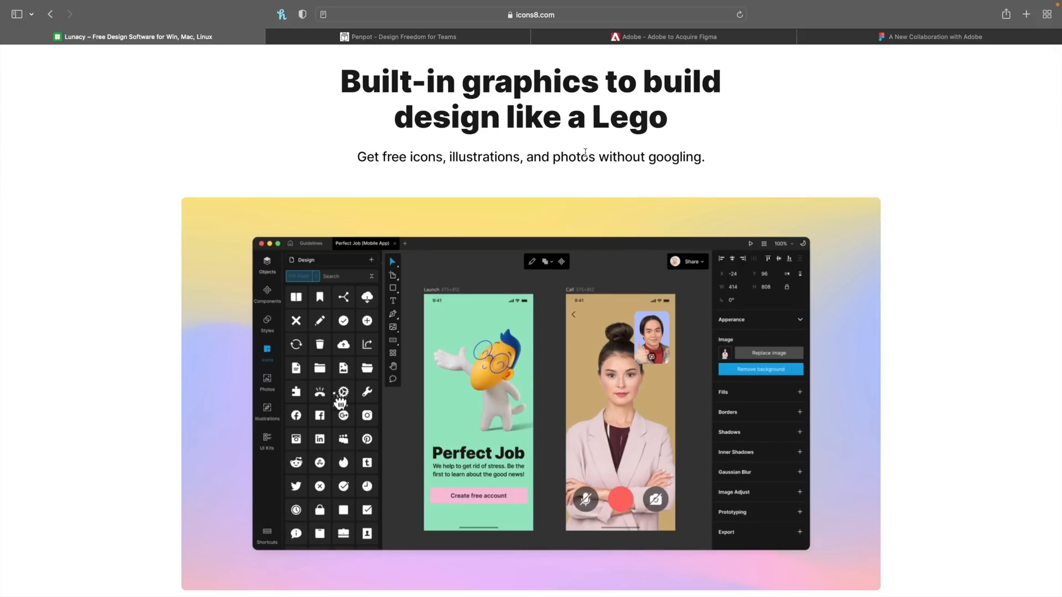
# Scroll past the Icons, Illustrations, Photos and UI kits cards to the languages section
pyautogui.scroll(-3)
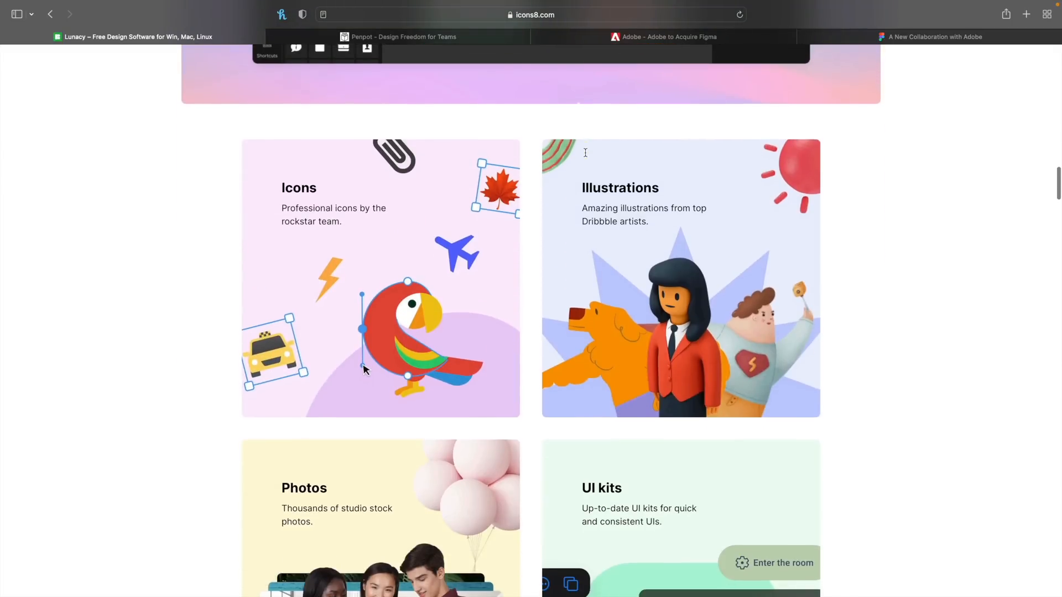
pyautogui.scroll(-3)
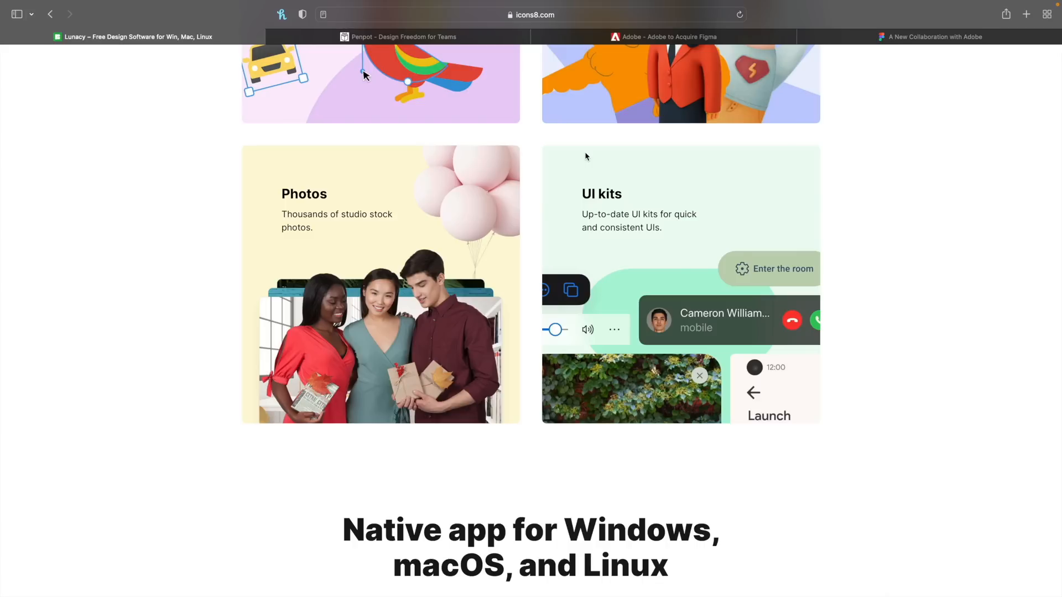
pyautogui.scroll(-3)
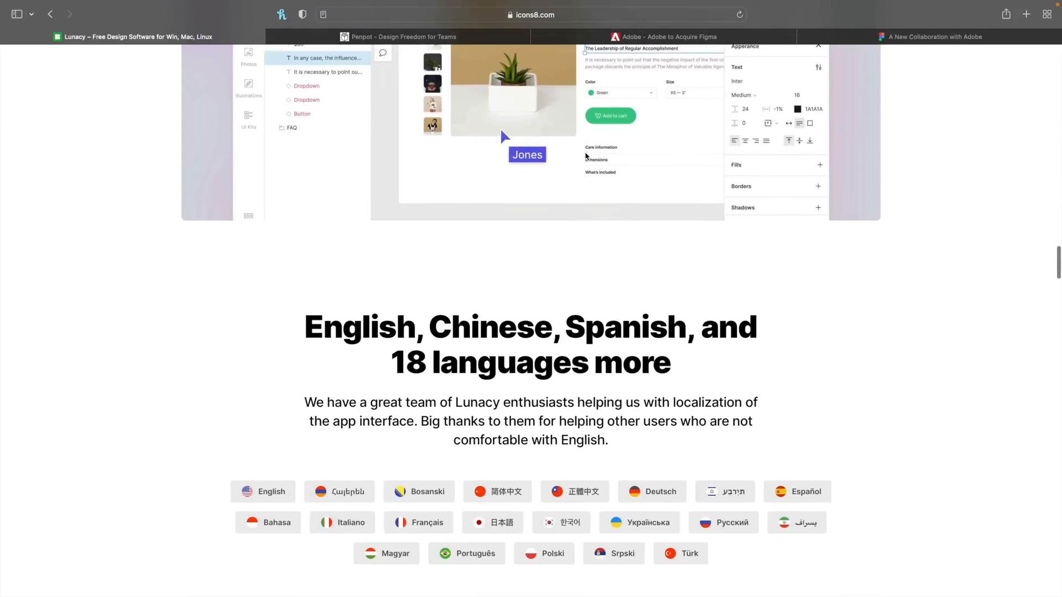
pyautogui.scroll(-3)
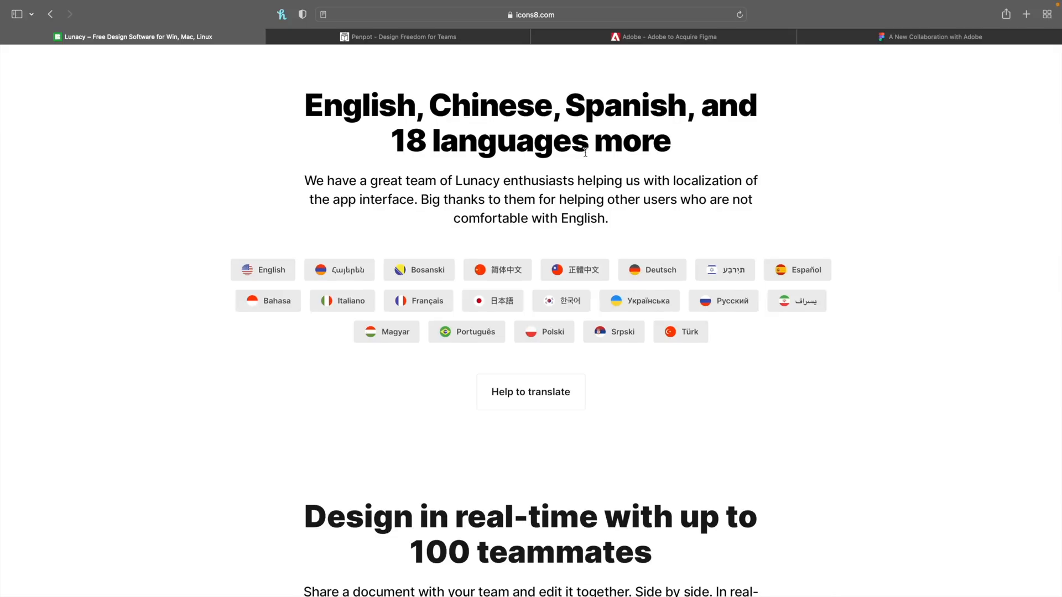
pyautogui.scroll(-3)
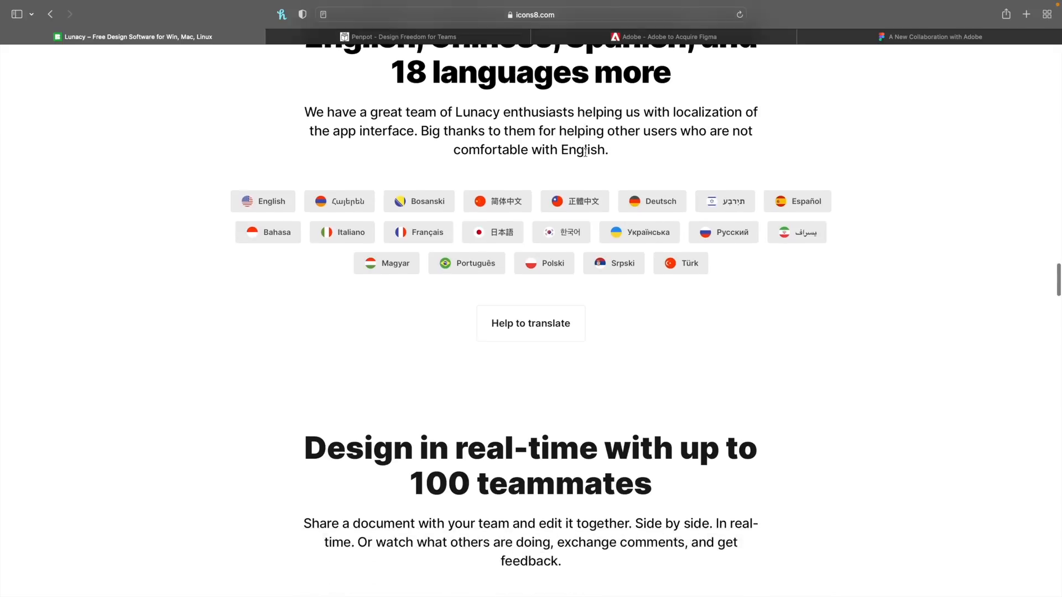
pyautogui.scroll(-3)
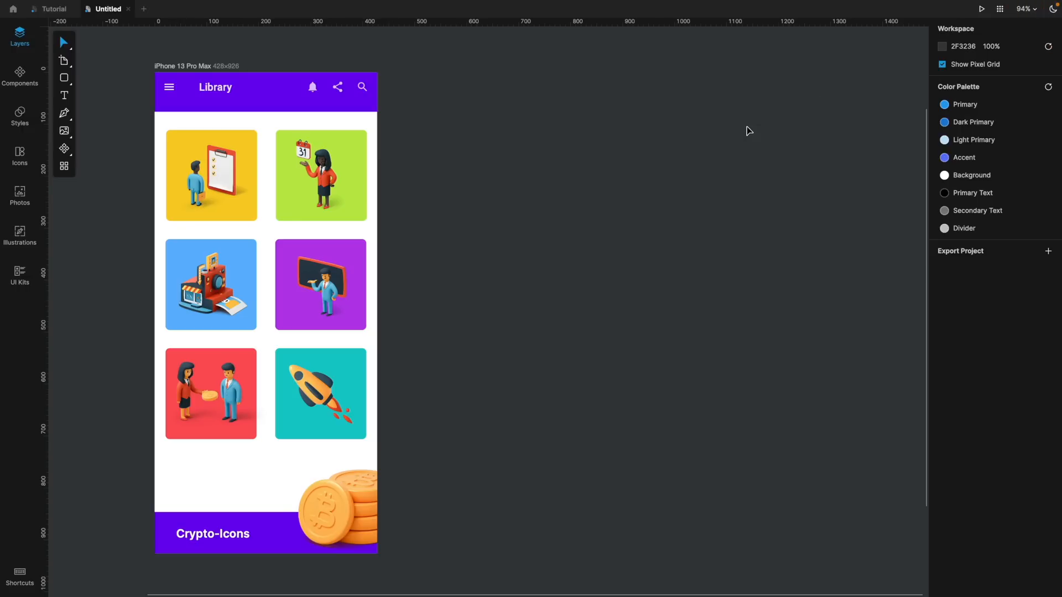
pyautogui.moveTo(20, 35)
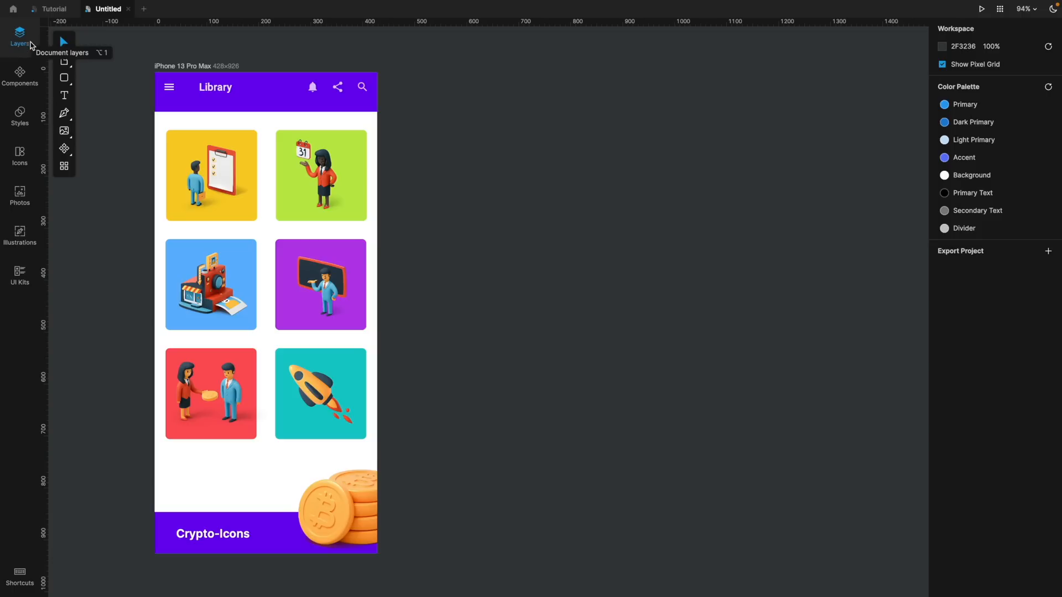
pyautogui.moveTo(28, 149)
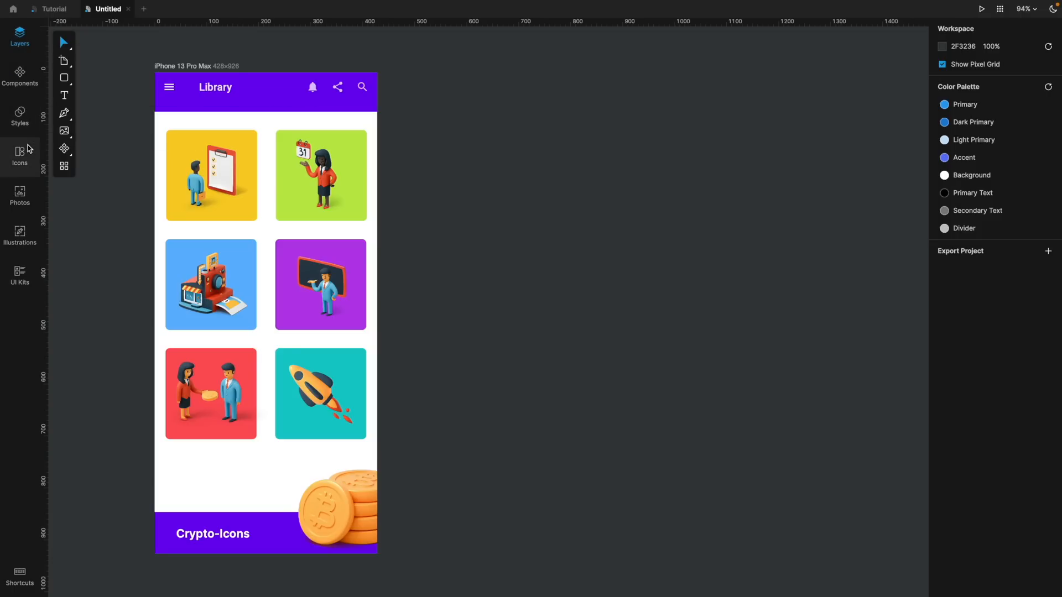
pyautogui.moveTo(20, 235)
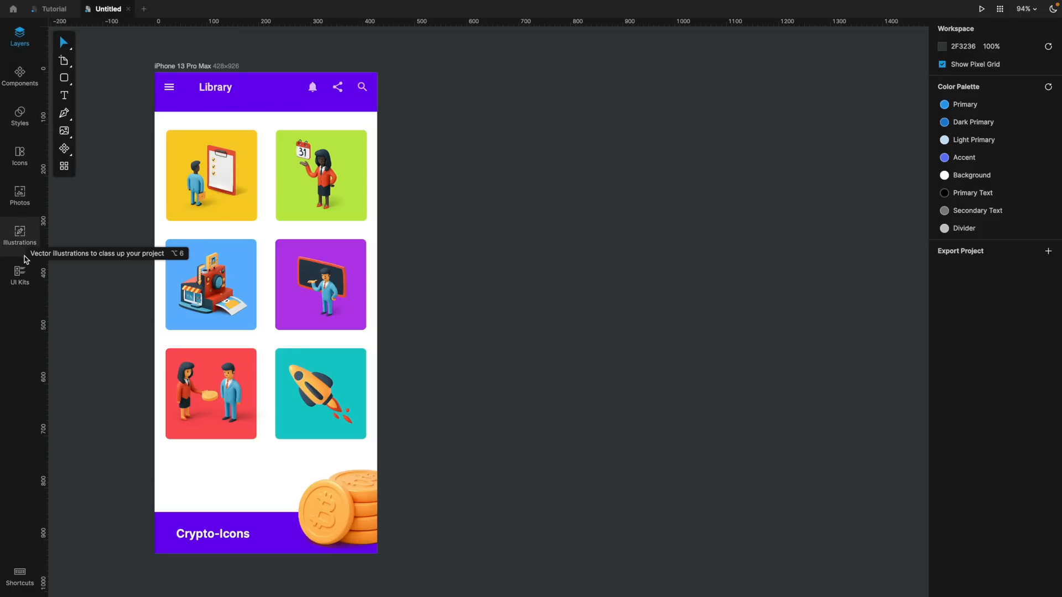
pyautogui.moveTo(19, 576)
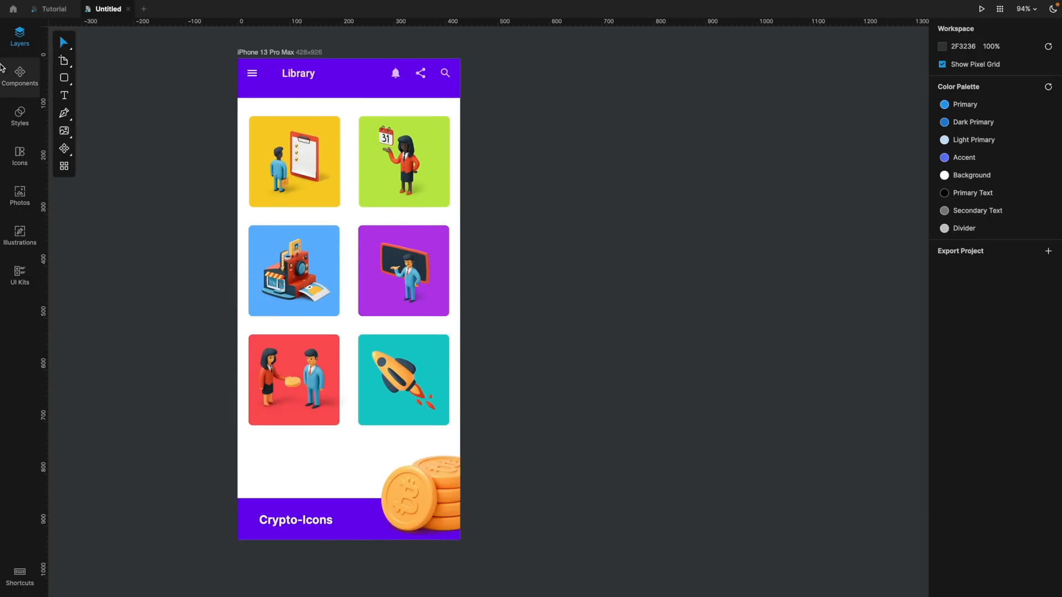
pyautogui.moveTo(63, 149)
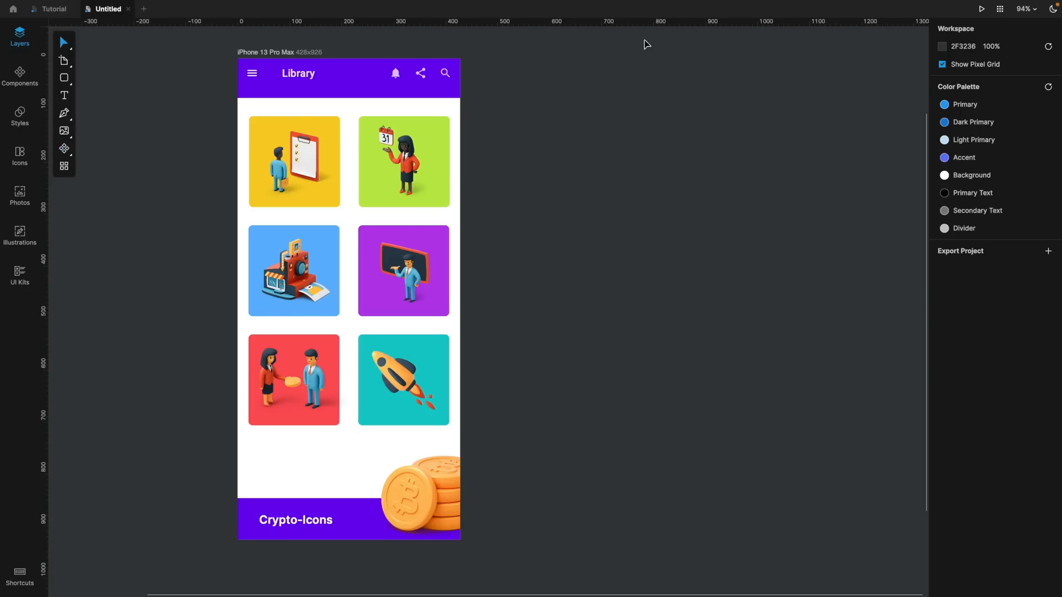
pyautogui.moveTo(978, 323)
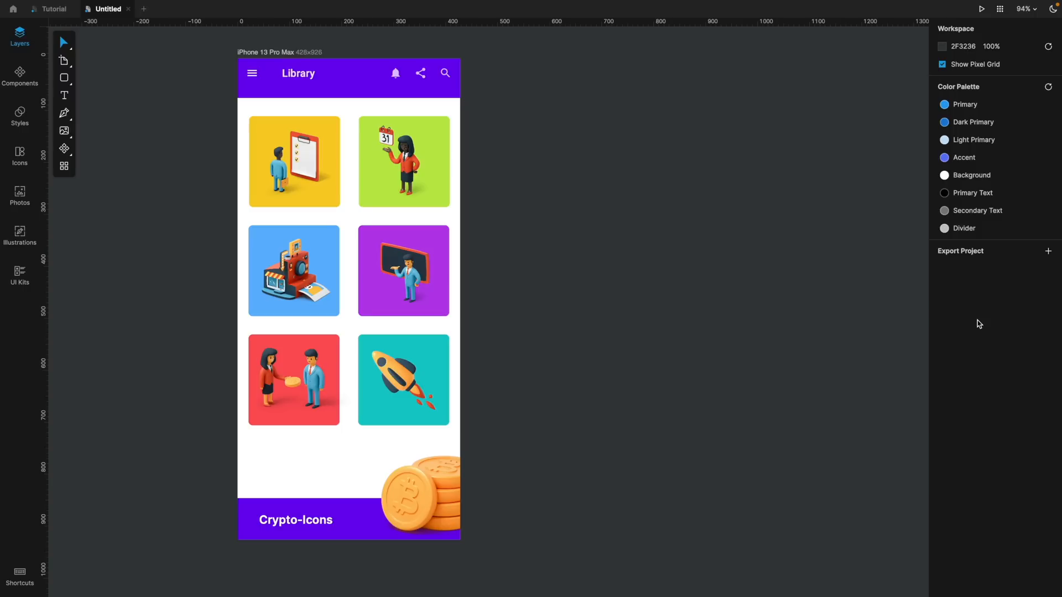
pyautogui.moveTo(988, 211)
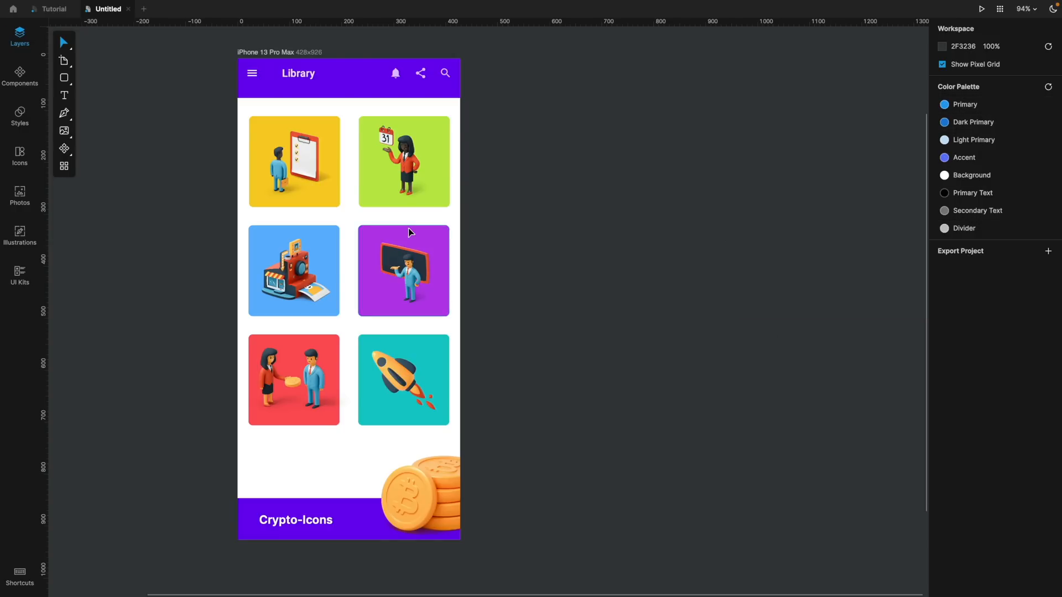
# Select the clipboard illustration in the top-left yellow tile to show its image properties
pyautogui.click(294, 161)
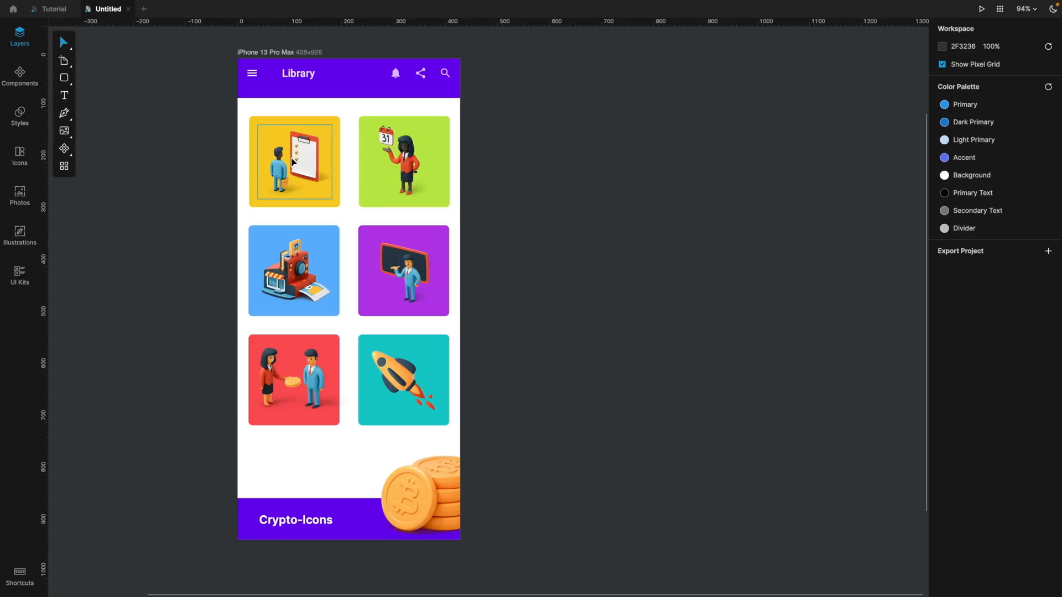
pyautogui.click(293, 161)
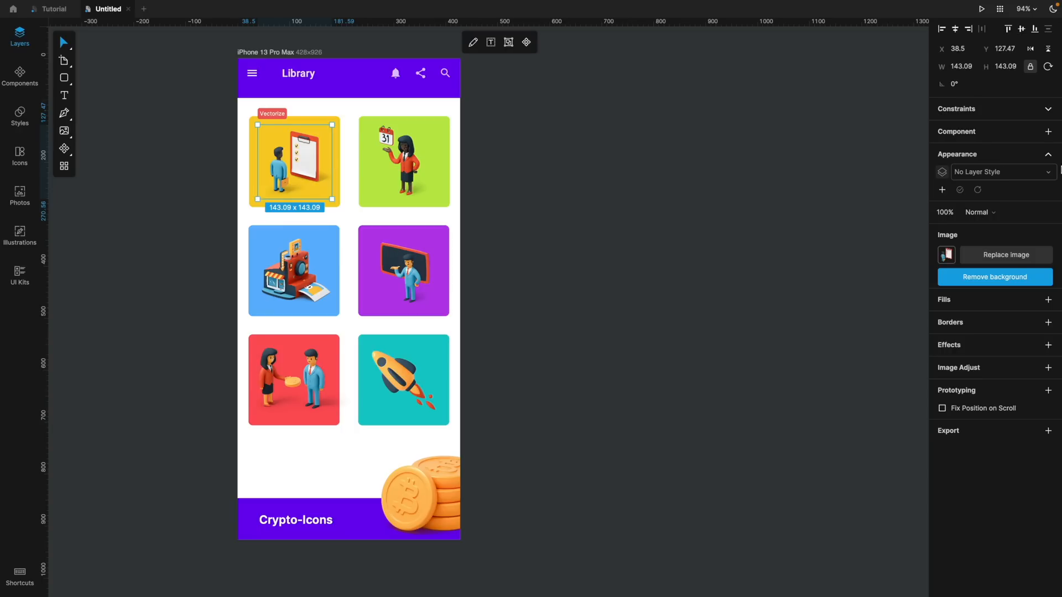
pyautogui.moveTo(328, 251)
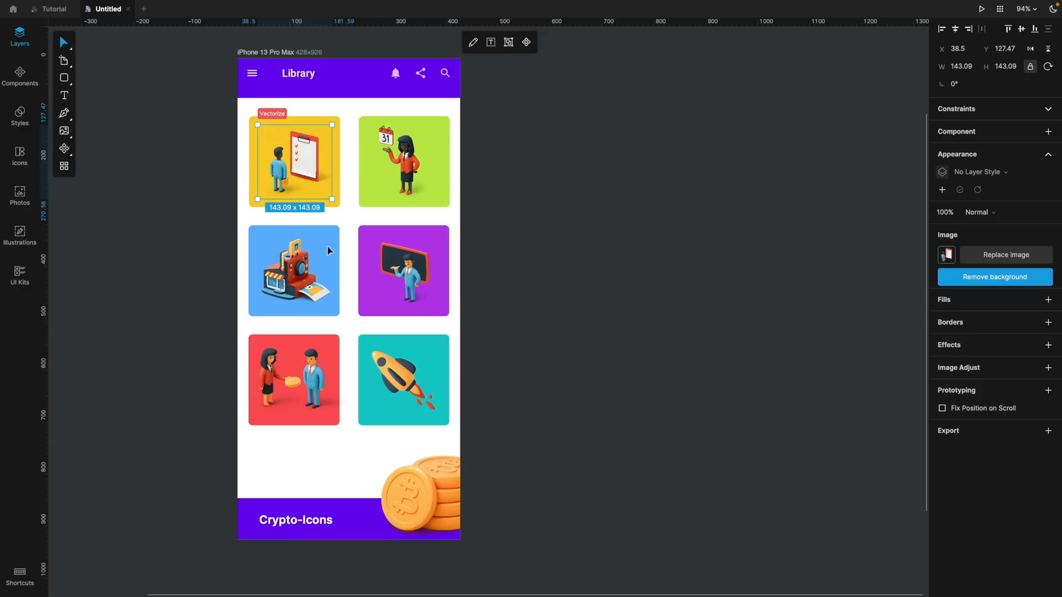
# Remove the rocket tile and draw a 175×175 rounded rectangle in its slot
pyautogui.click(504, 417)
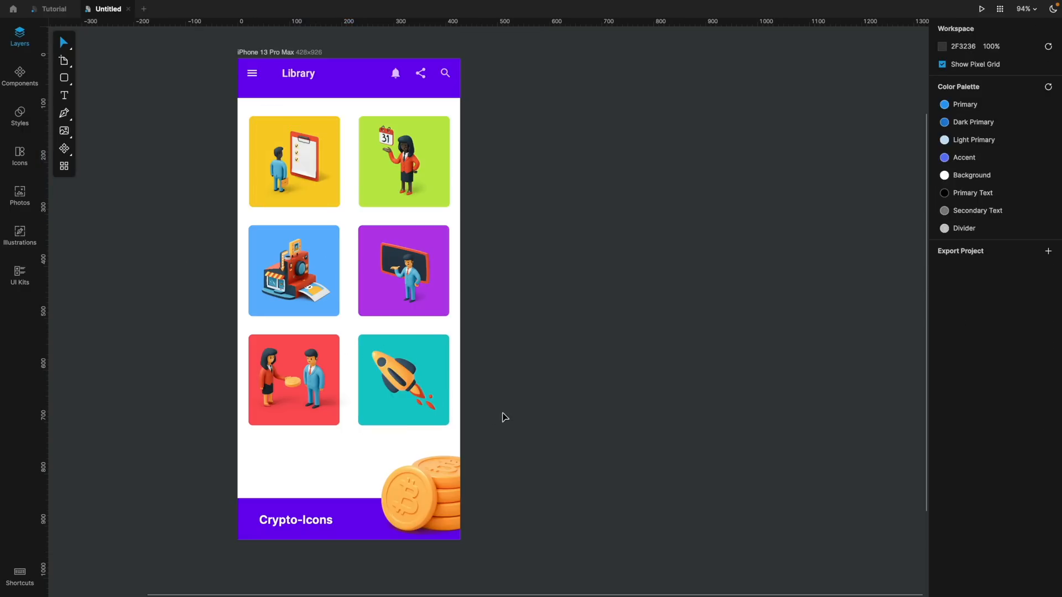
pyautogui.click(403, 379)
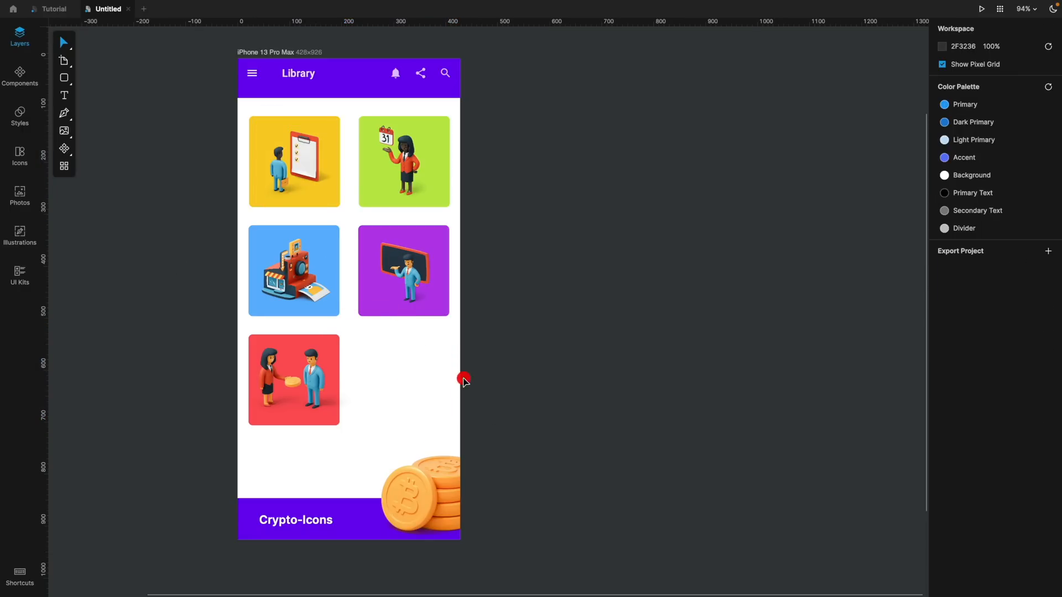
pyautogui.moveTo(124, 215)
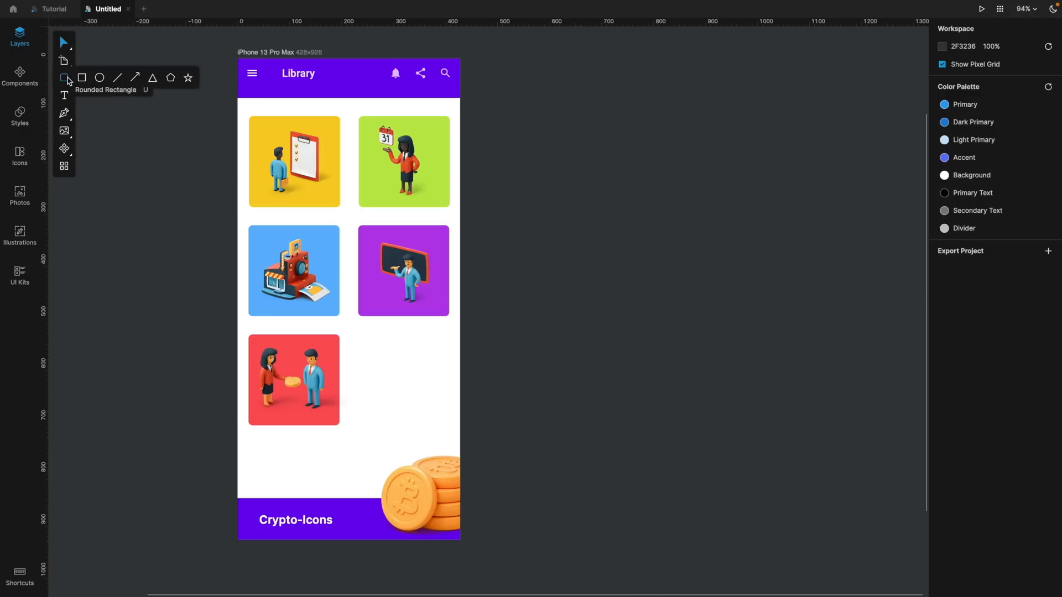
pyautogui.click(63, 78)
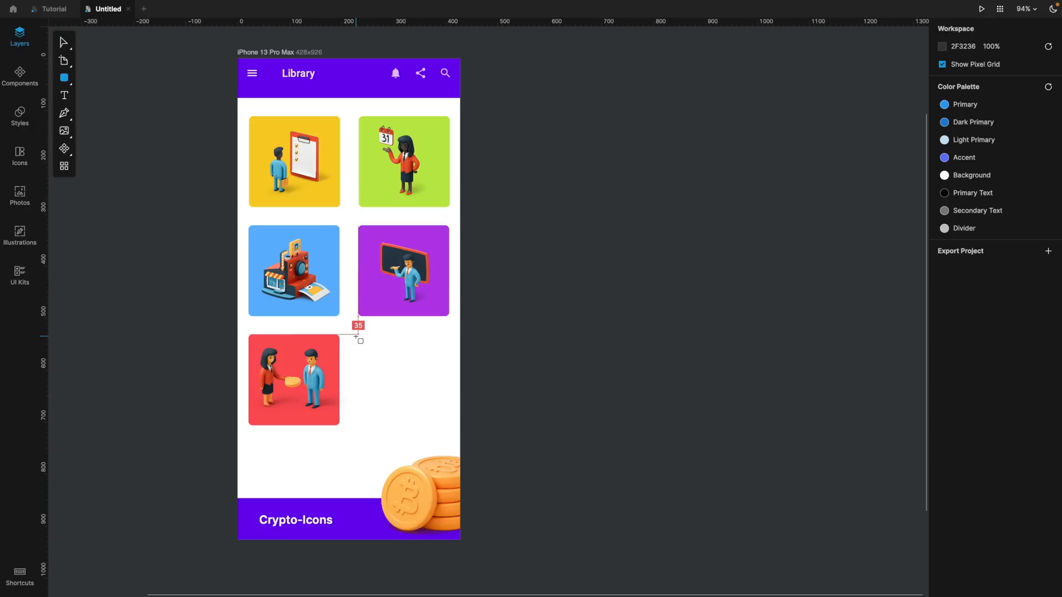
pyautogui.moveTo(358, 337); pyautogui.dragTo(396, 376)
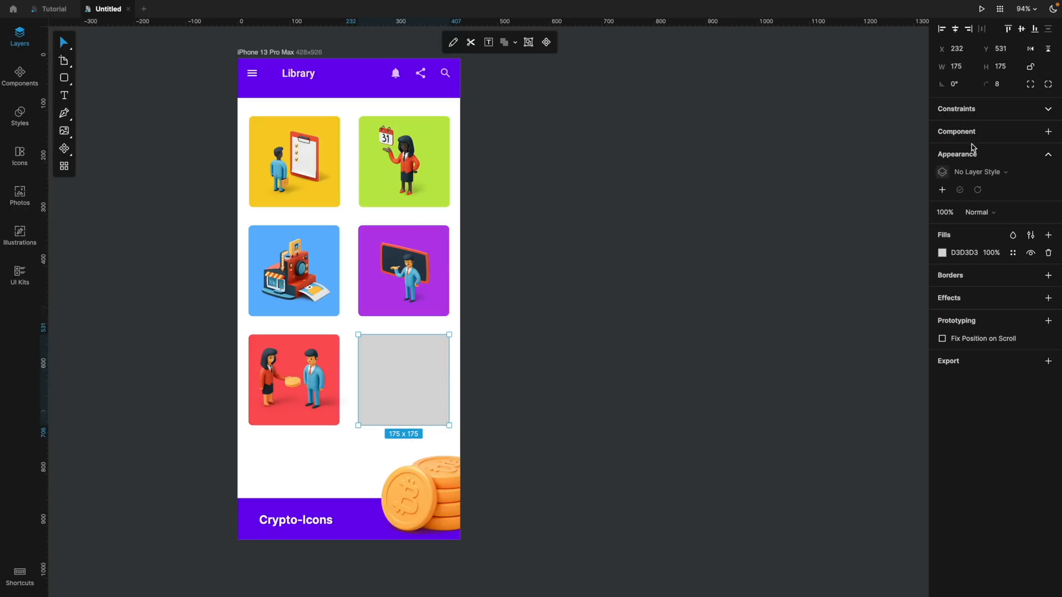
# Fill the new square with the light blue swatch #59ADFF
pyautogui.click(999, 84)
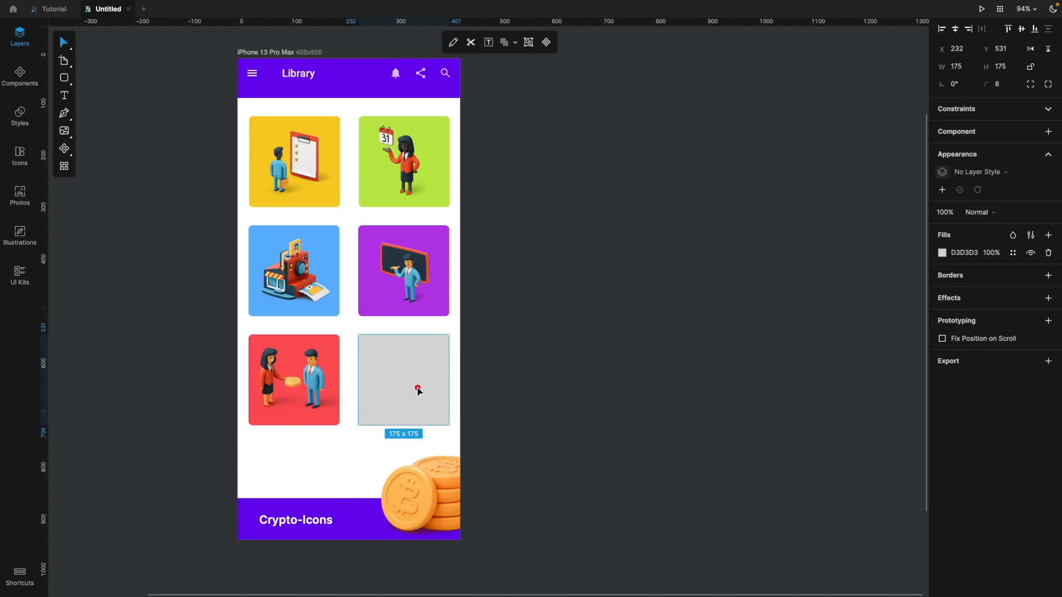
pyautogui.click(941, 252)
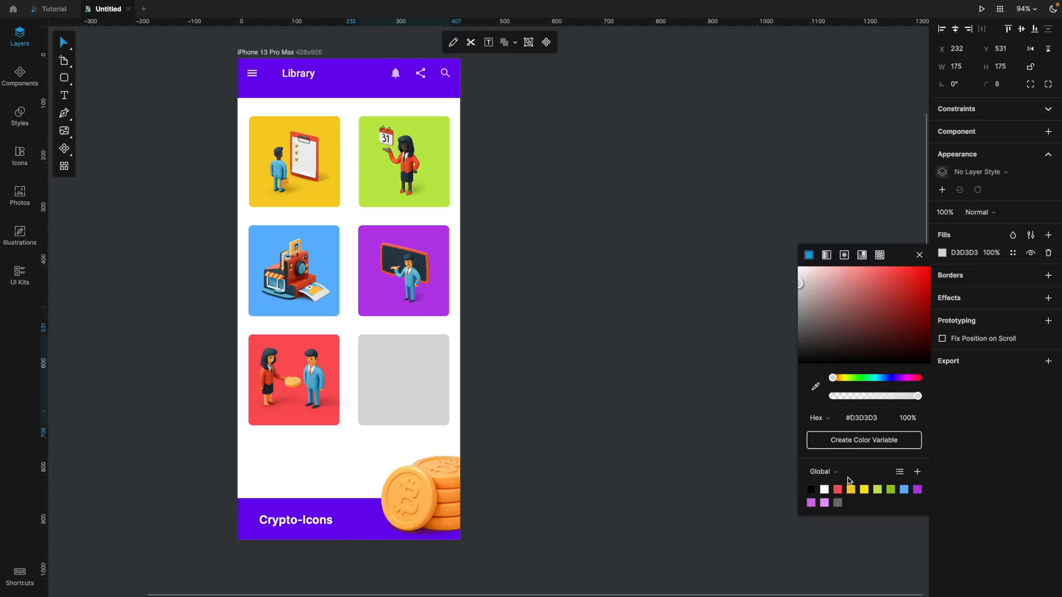
pyautogui.click(823, 471)
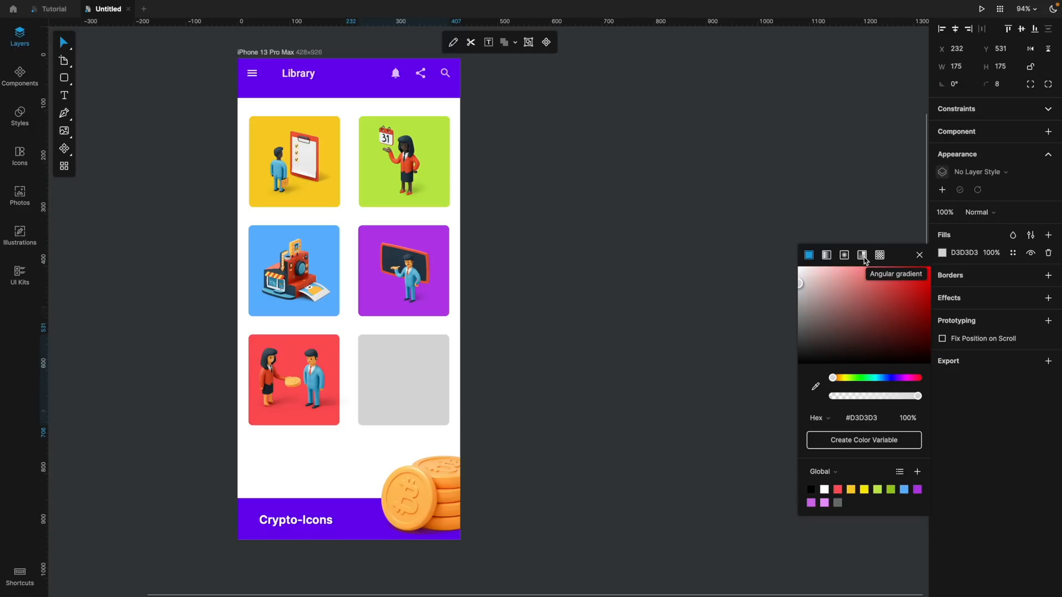
pyautogui.moveTo(860, 328)
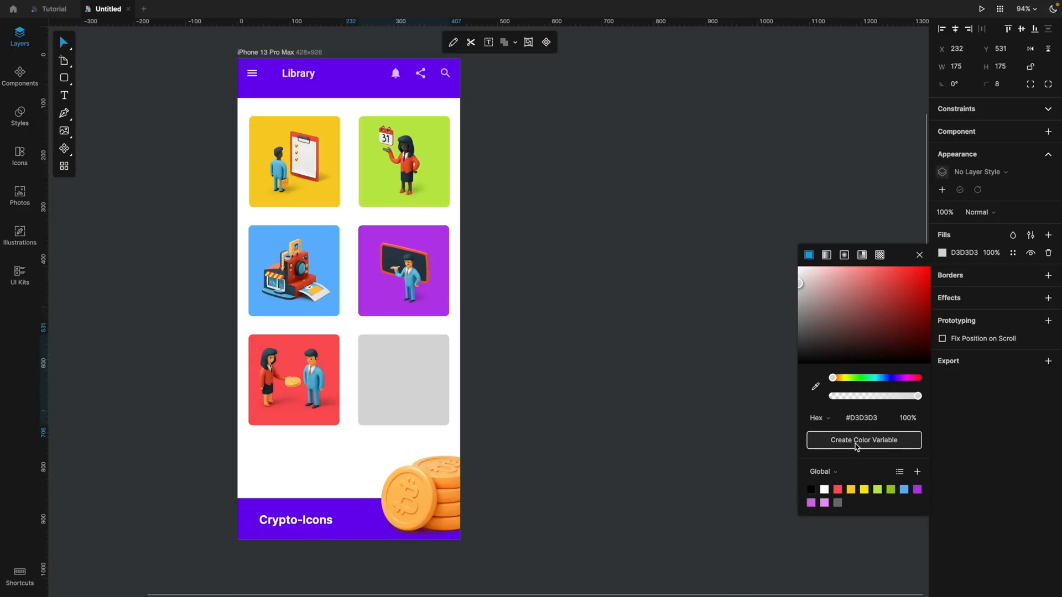
pyautogui.click(819, 418)
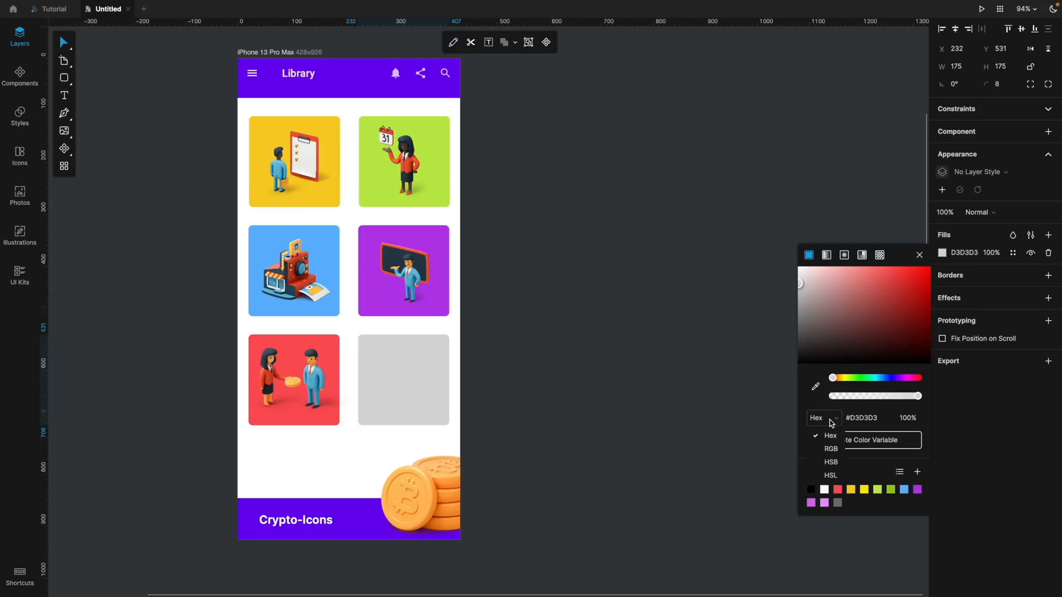
pyautogui.moveTo(862, 422)
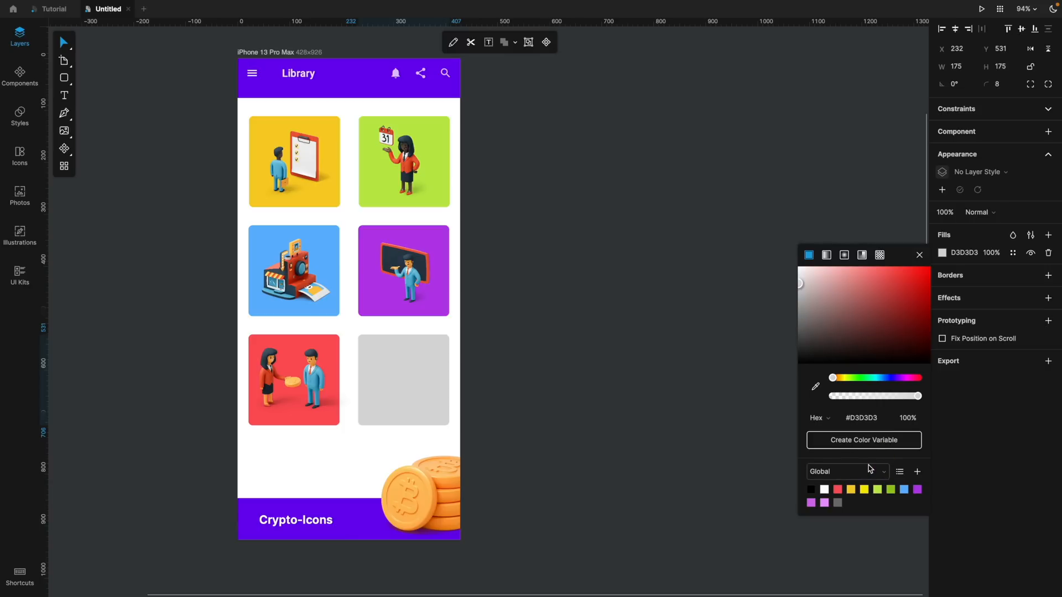
pyautogui.moveTo(889, 498)
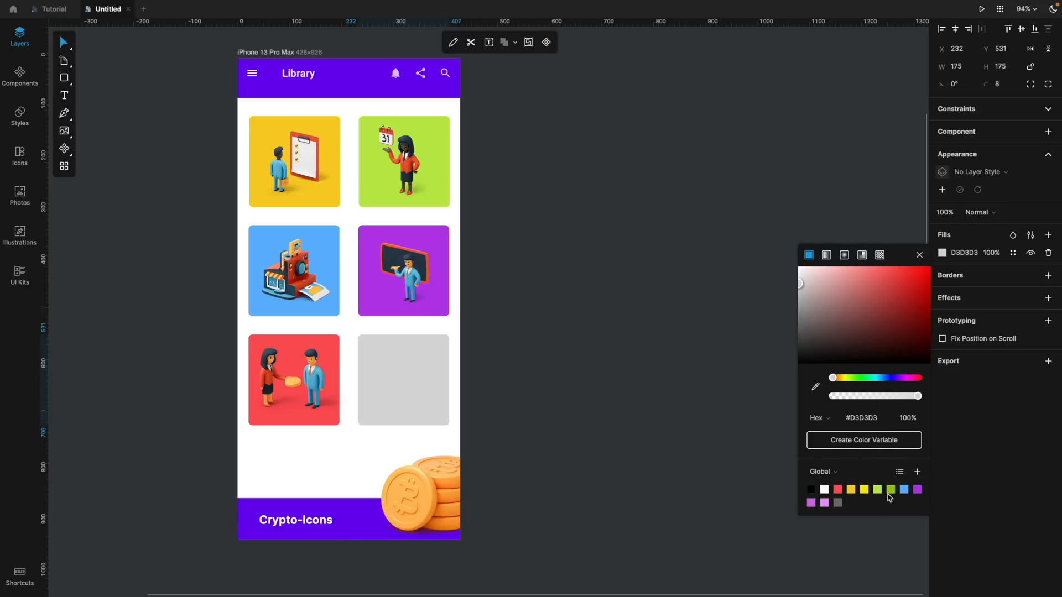
pyautogui.click(903, 489)
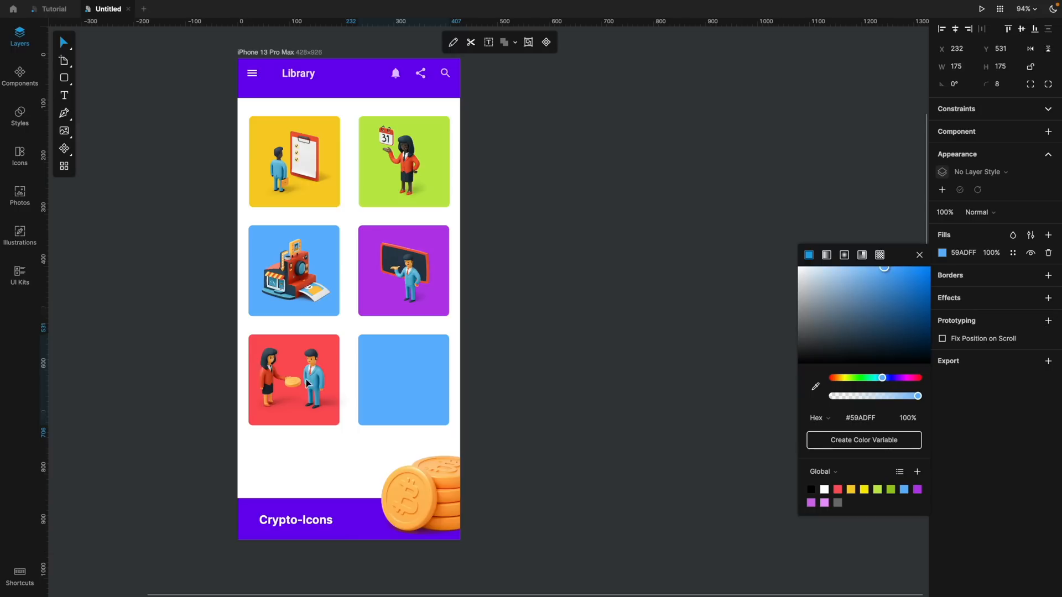
pyautogui.moveTo(20, 235)
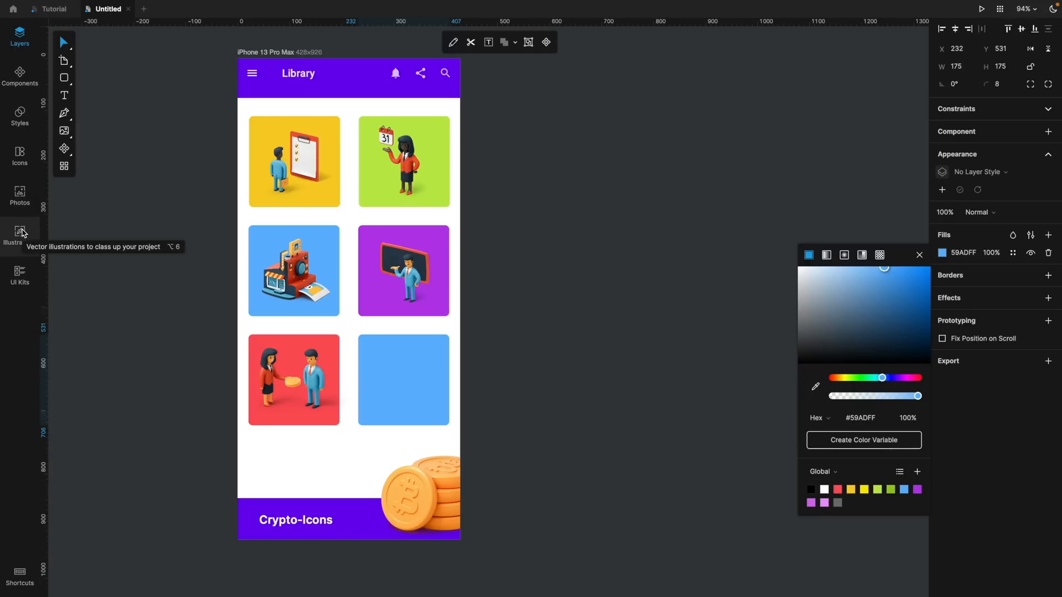
# Search the Illustrations library for '3D Hand', then clear the search
pyautogui.click(20, 233)
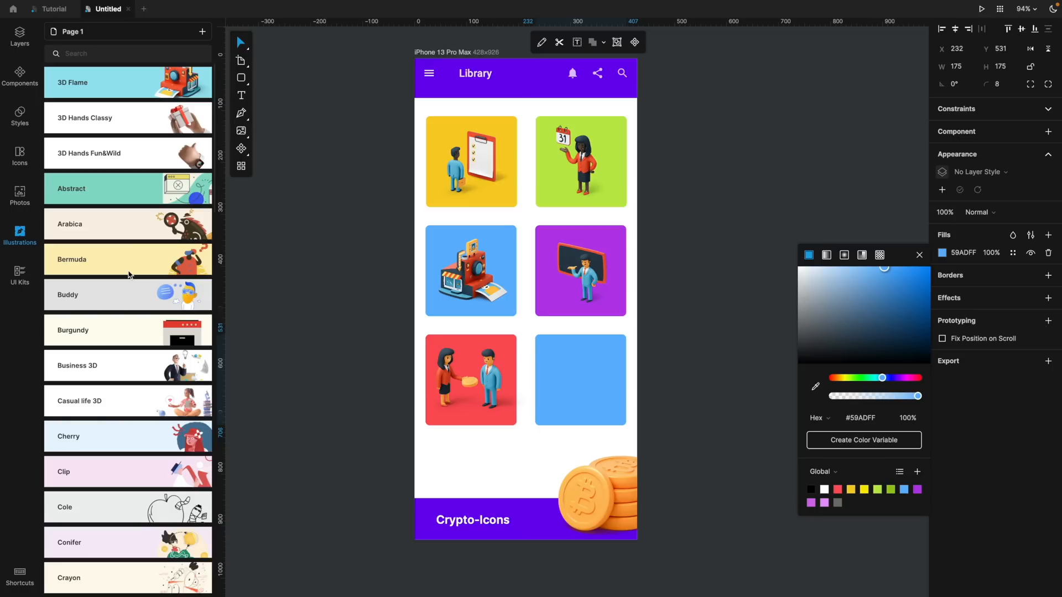
pyautogui.write('3D Hand')
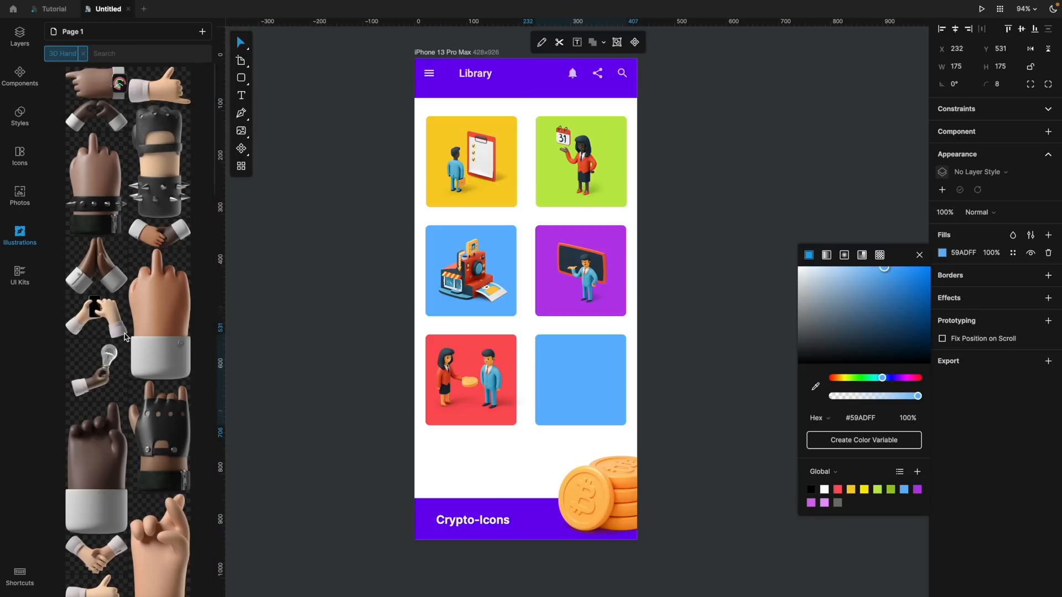
pyautogui.scroll(-3)
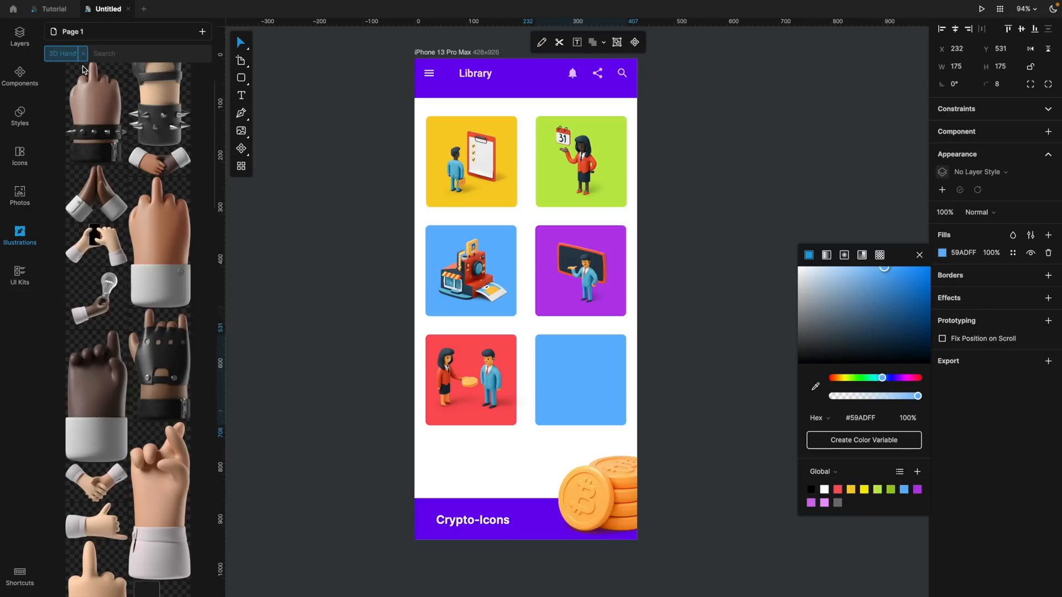
pyautogui.click(83, 53)
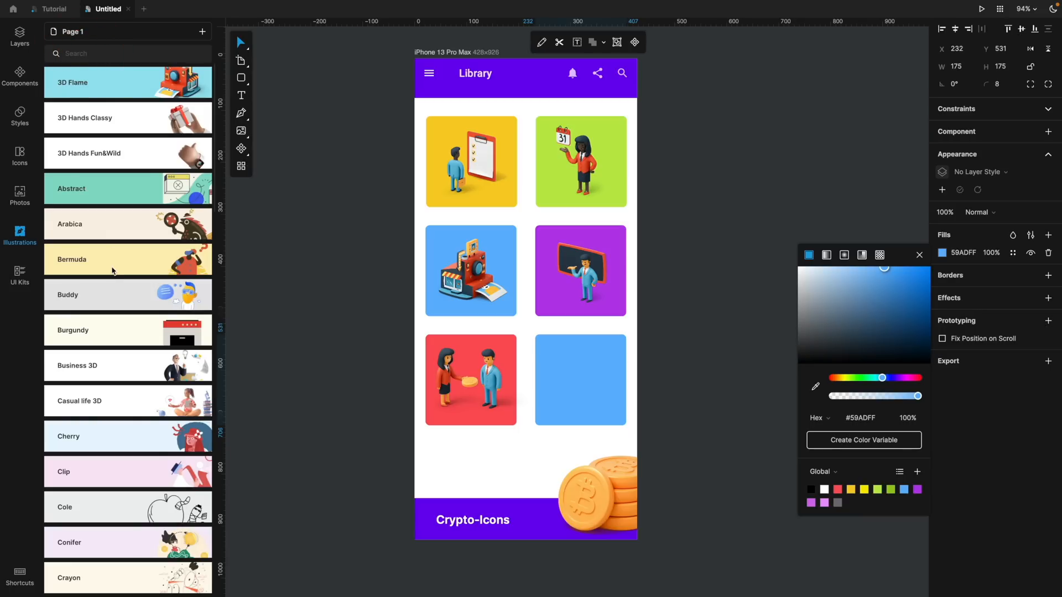
pyautogui.moveTo(155, 303)
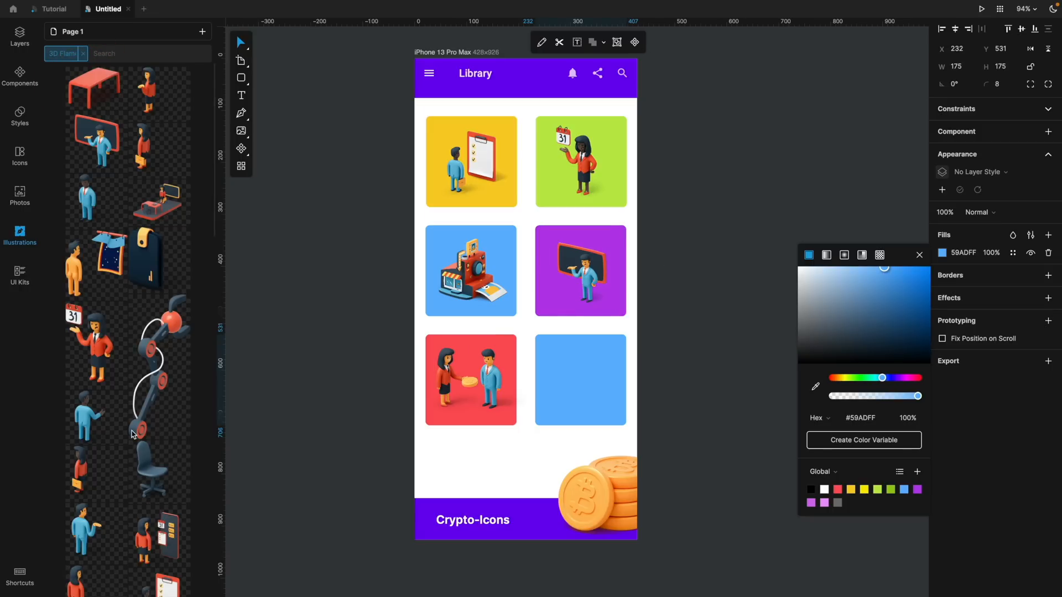
# Browse the 3D Flame set and place the counter illustration on the blue tile
pyautogui.scroll(-3)
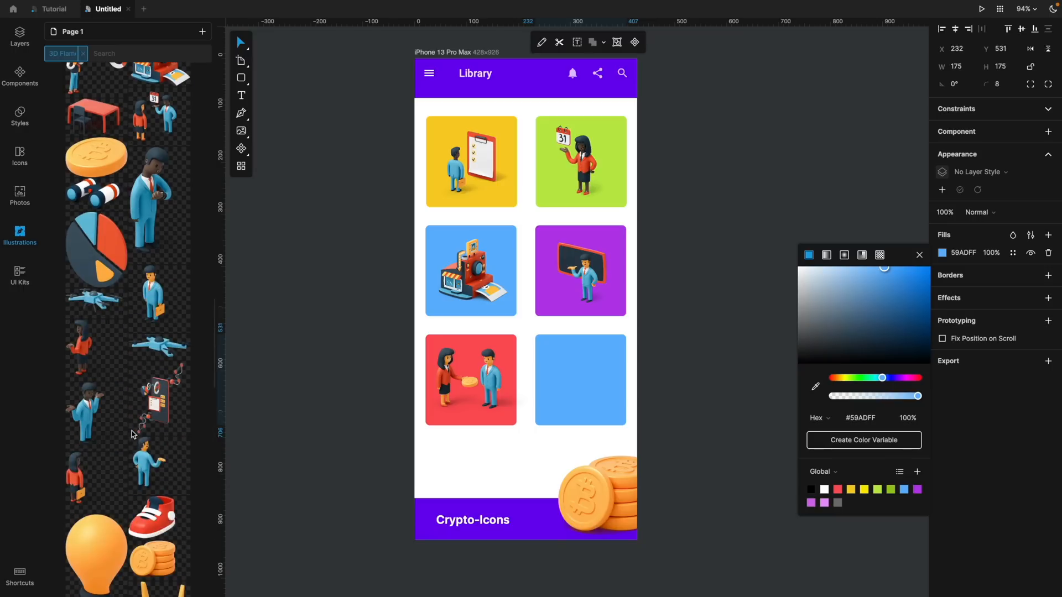
pyautogui.scroll(-3)
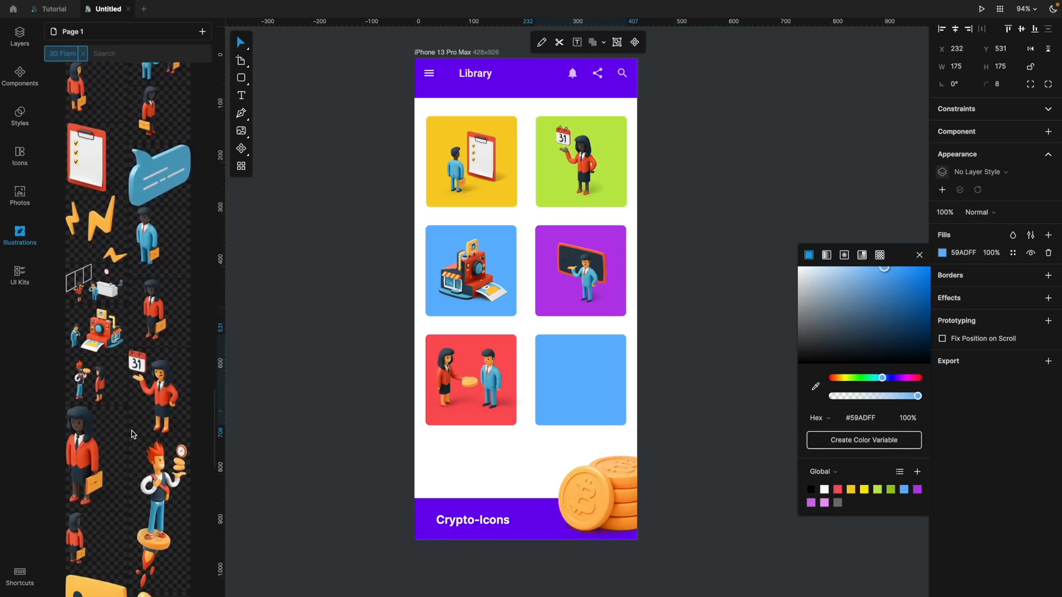
pyautogui.scroll(-3)
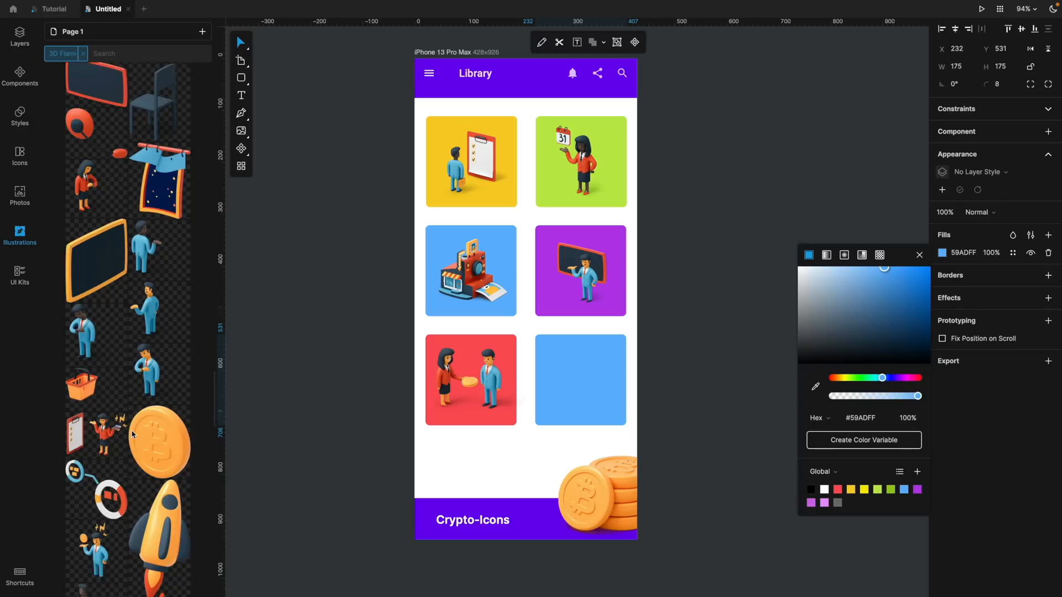
pyautogui.scroll(-3)
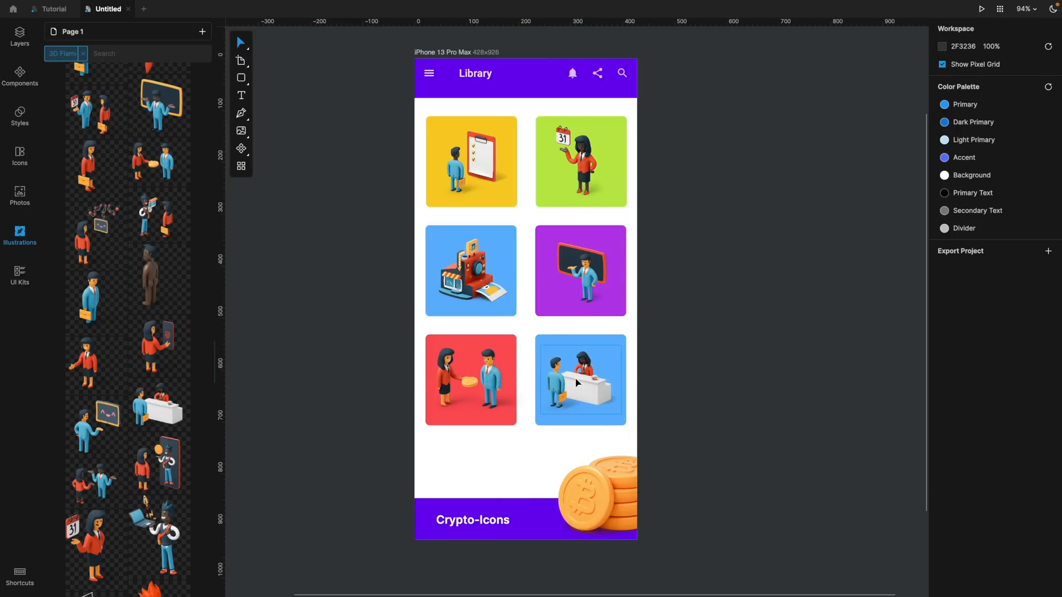
pyautogui.click(579, 380)
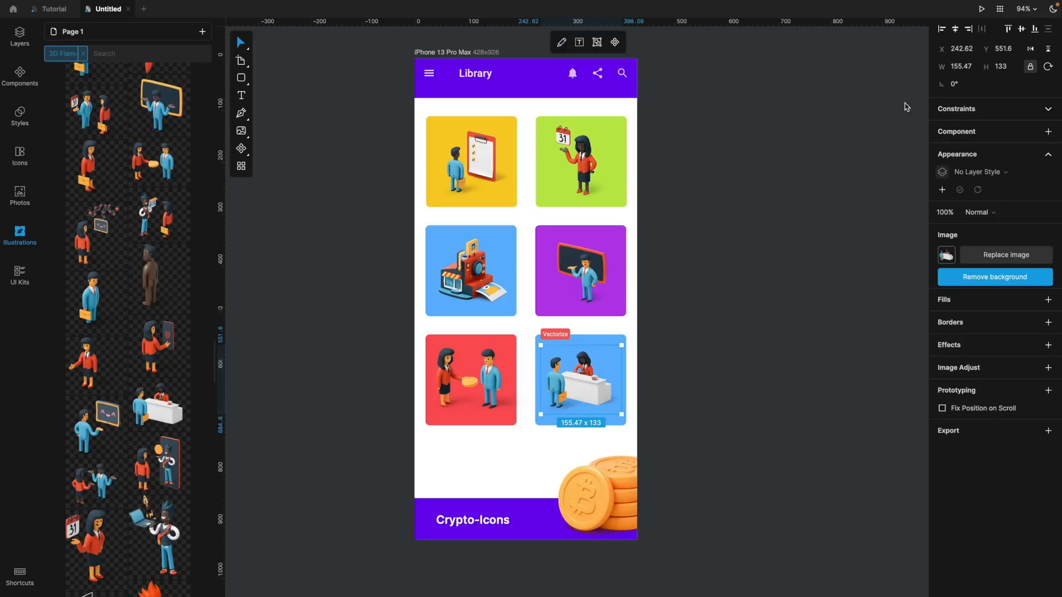
pyautogui.moveTo(619, 398); pyautogui.dragTo(625, 426)
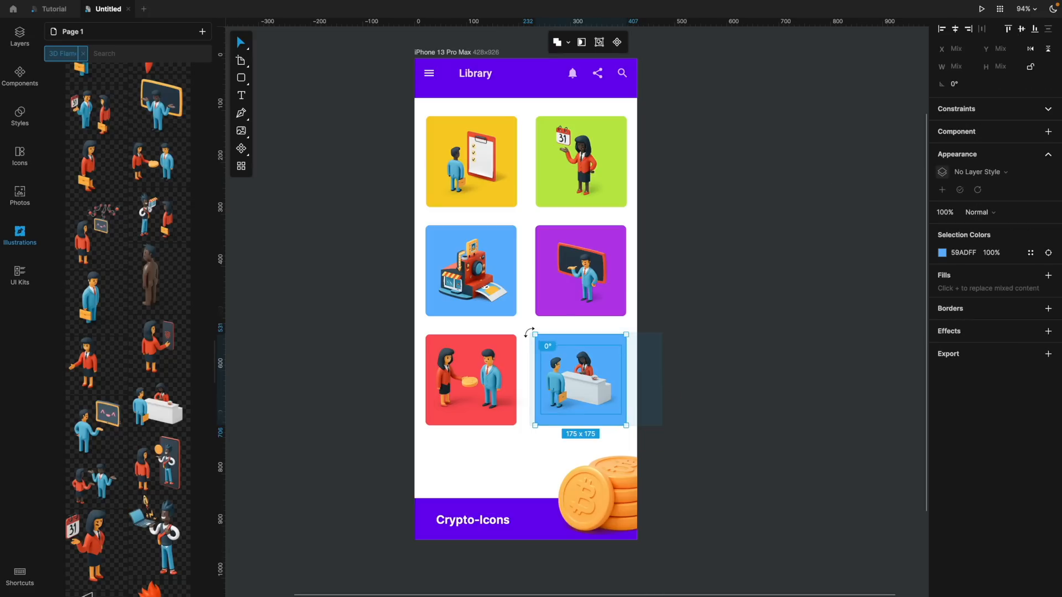
pyautogui.click(955, 29)
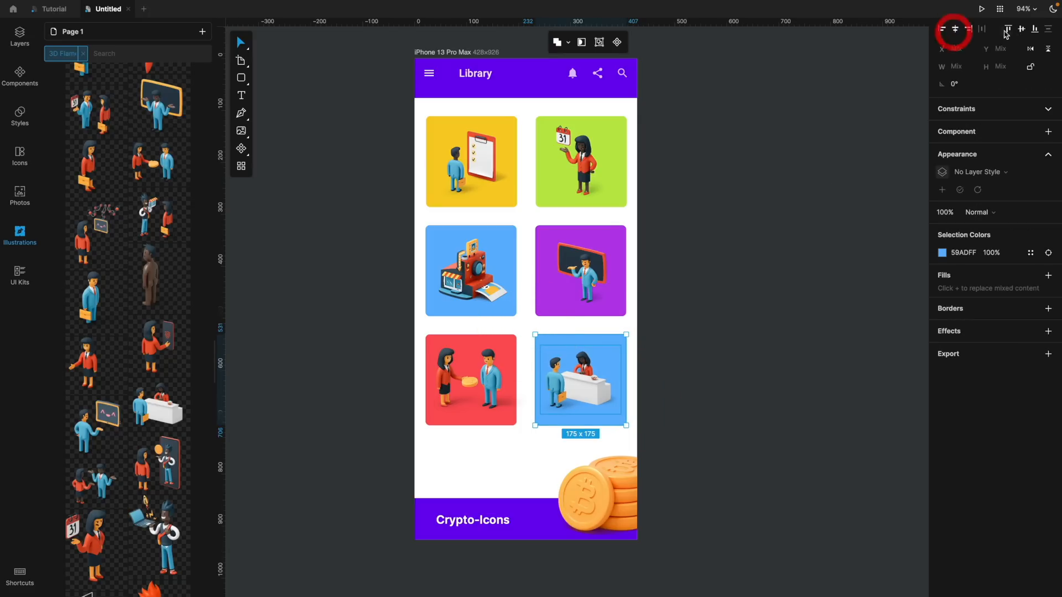
pyautogui.click(692, 351)
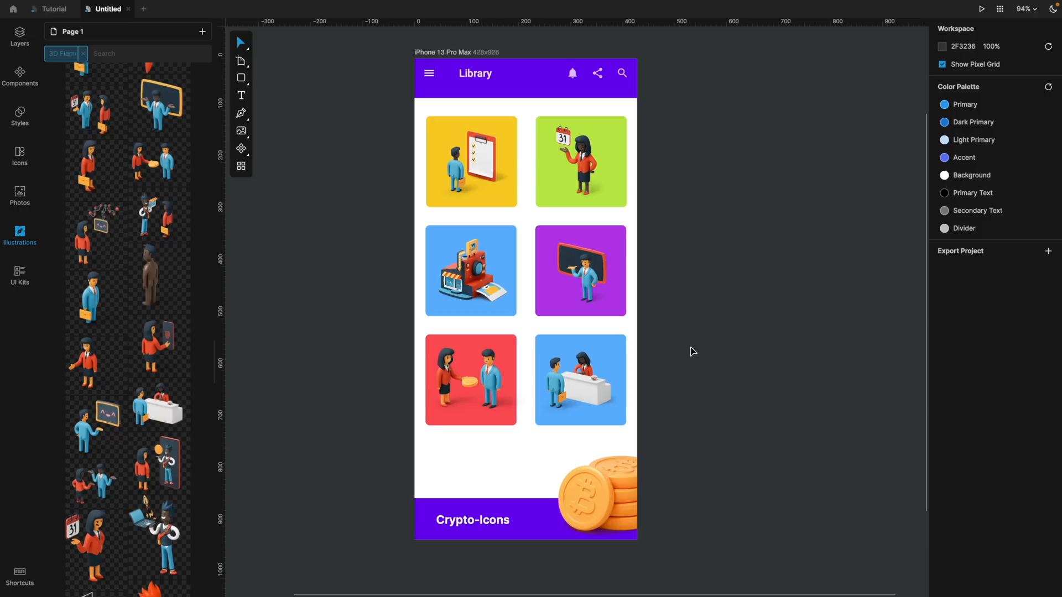
pyautogui.moveTo(20, 196)
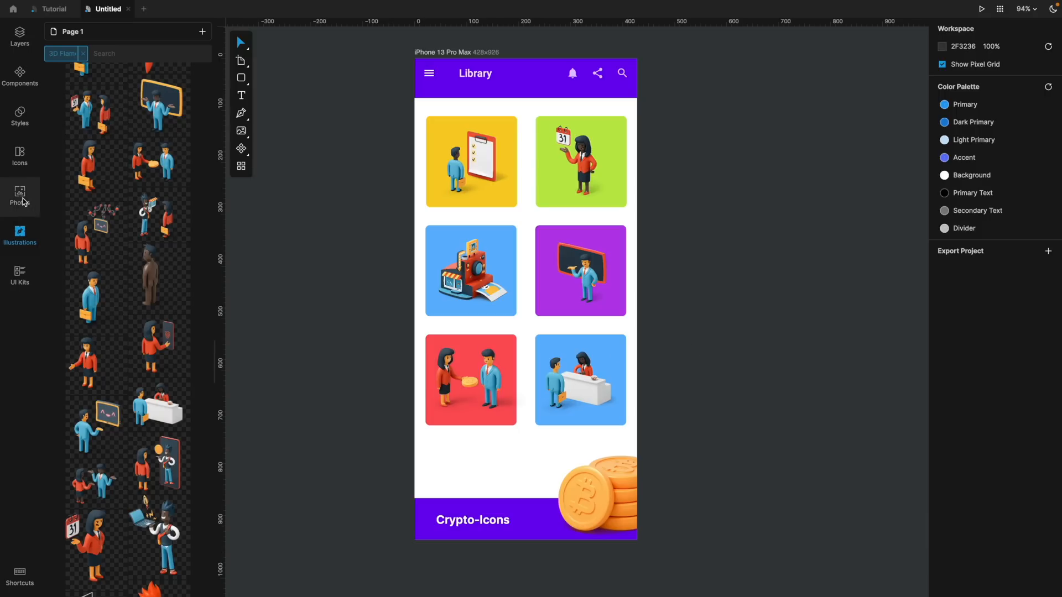
# Search Photos for 'shopping', place a photo on the frame and remove its background
pyautogui.click(20, 196)
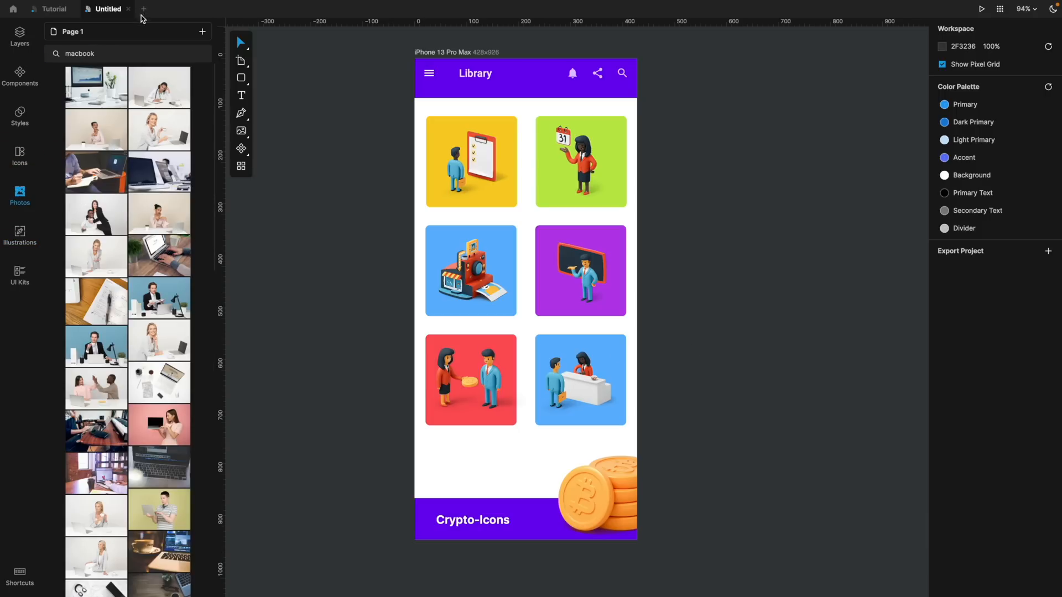
pyautogui.click(94, 54)
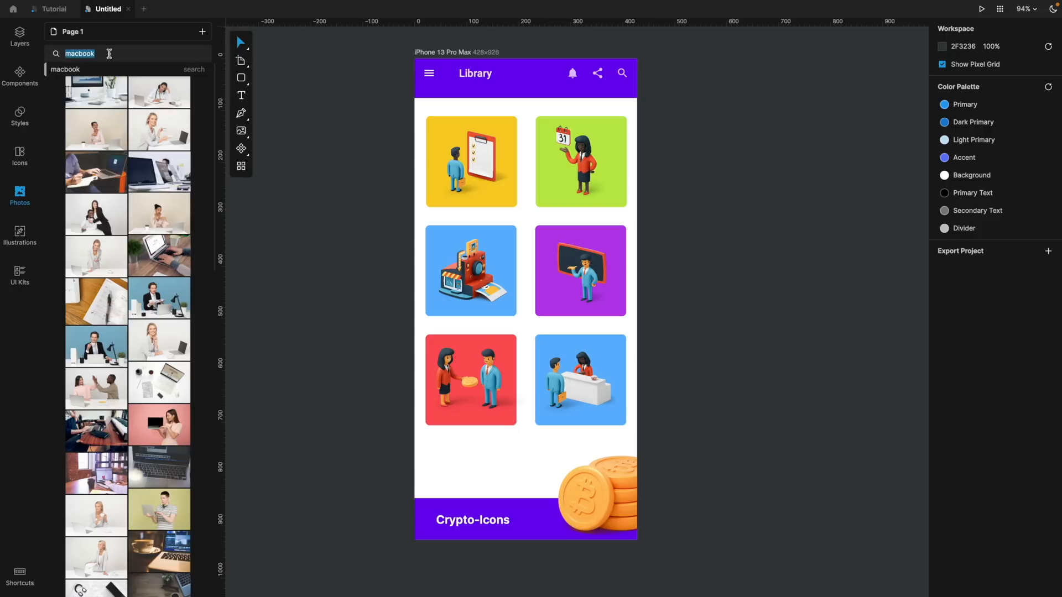
pyautogui.write('shopping')
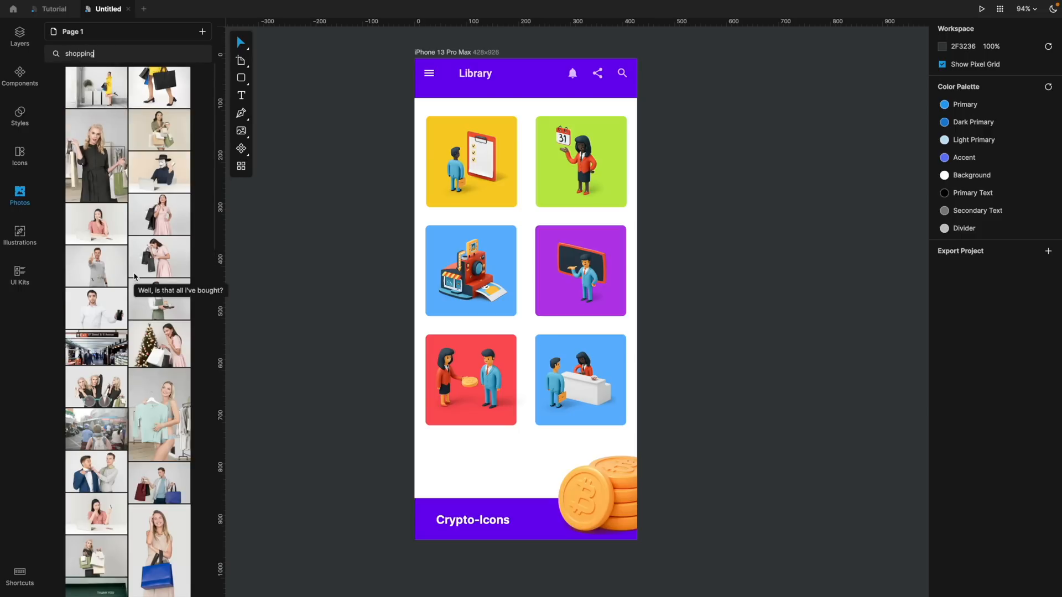
pyautogui.scroll(-3)
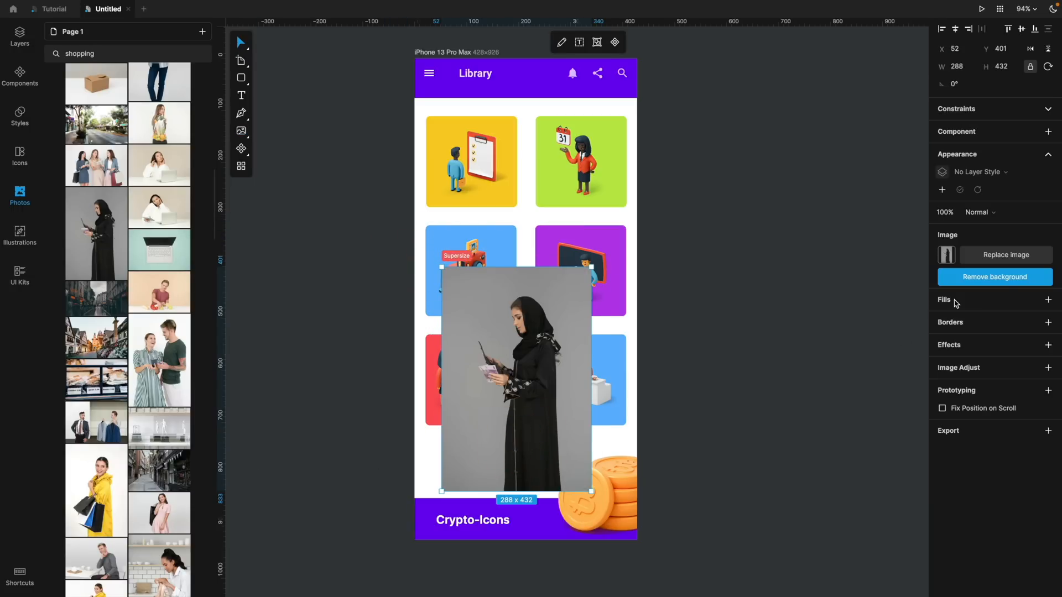
pyautogui.moveTo(994, 276)
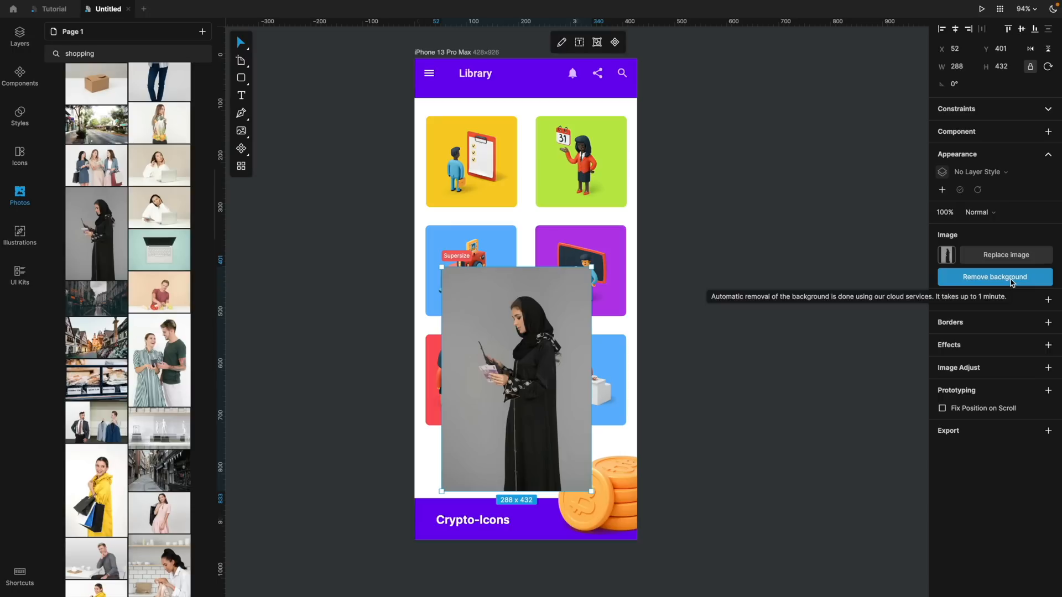
pyautogui.click(993, 276)
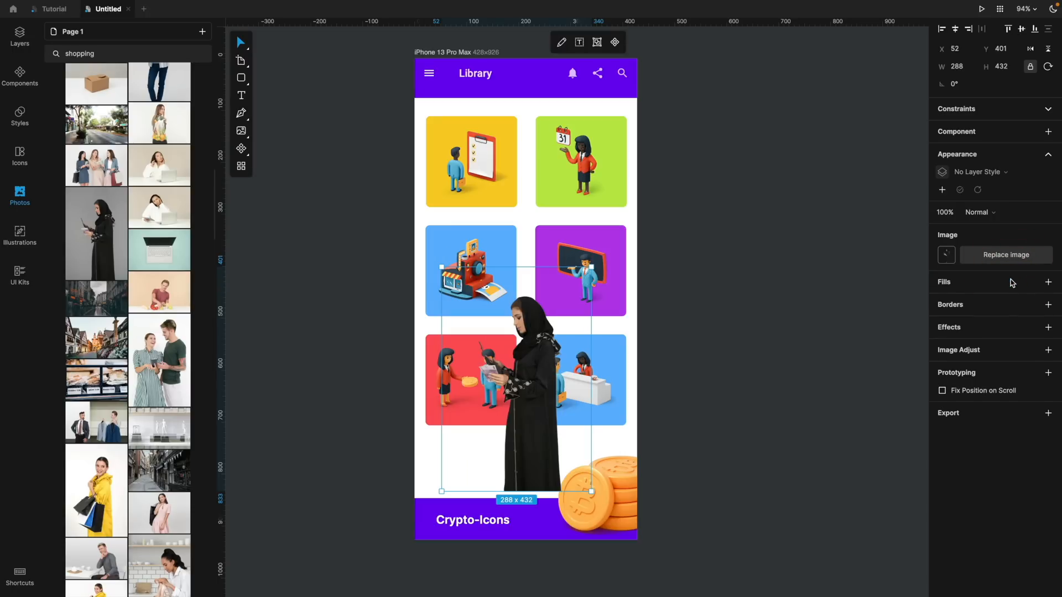
pyautogui.moveTo(528, 445)
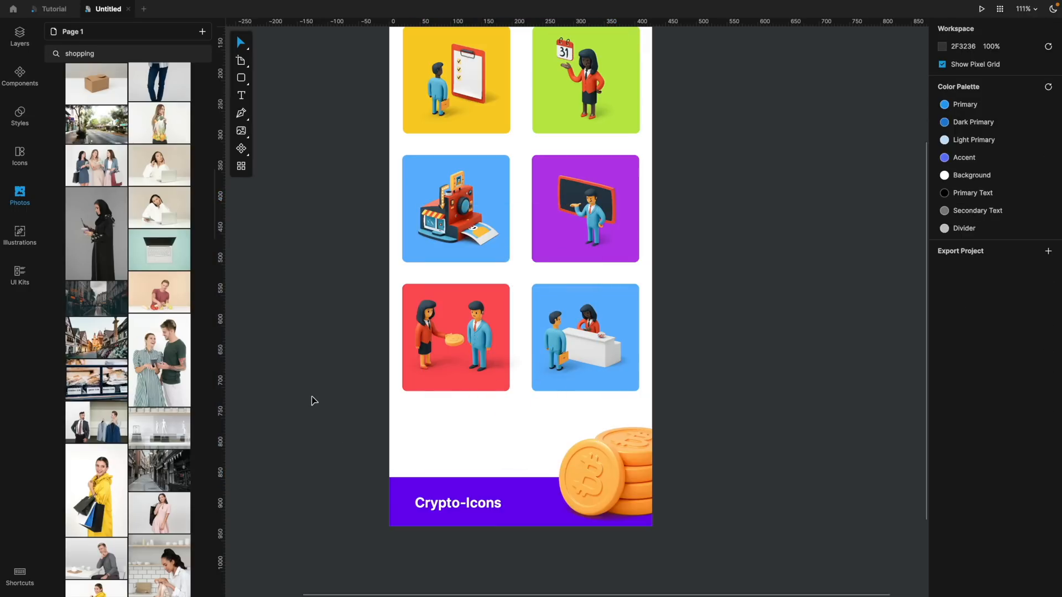
pyautogui.moveTo(20, 119)
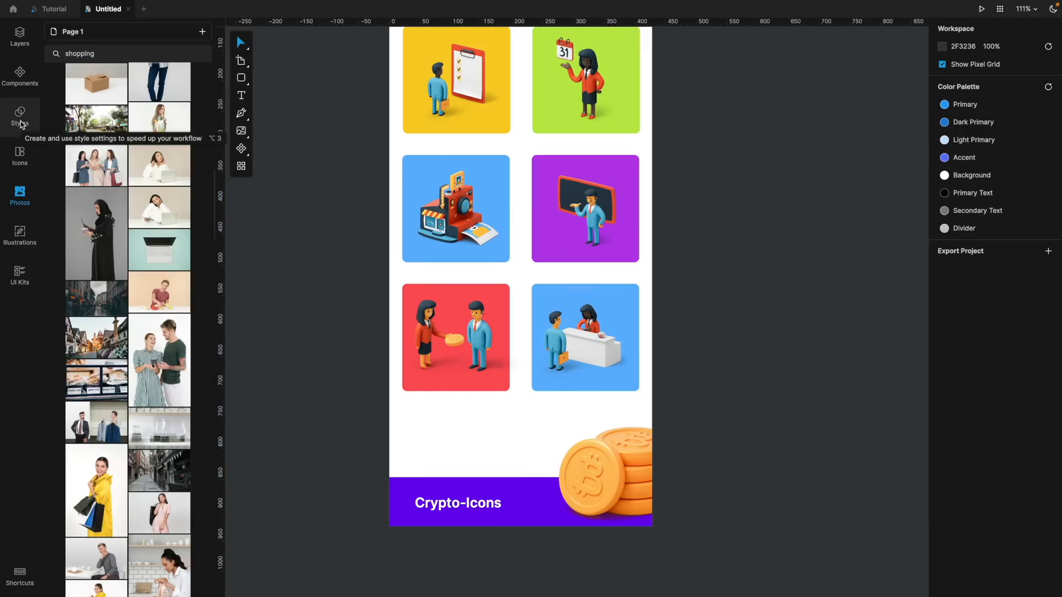
# Switch from the Styles list to the empty Components library
pyautogui.click(20, 115)
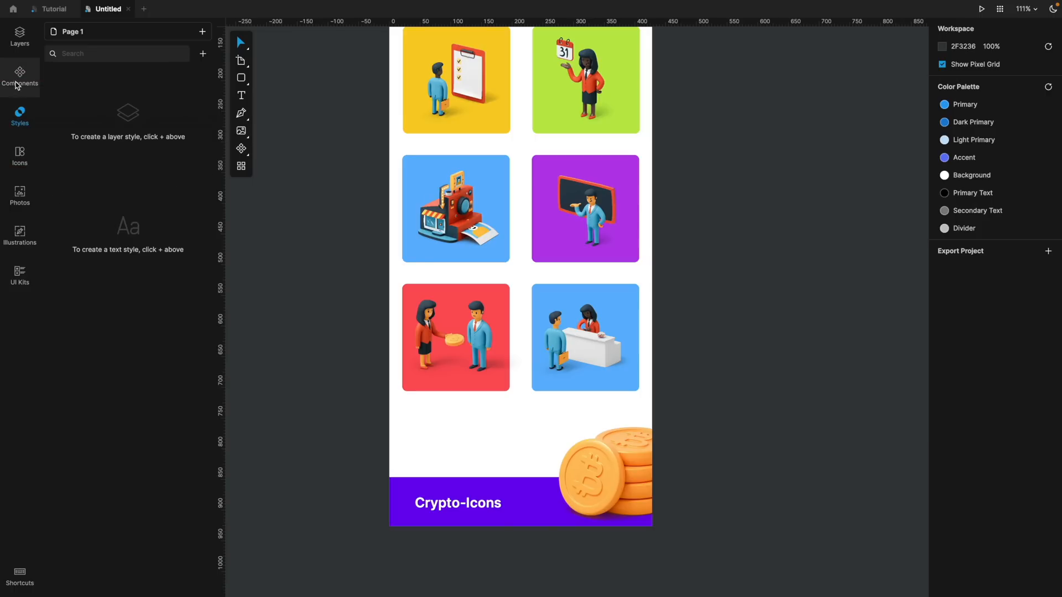
pyautogui.click(585, 337)
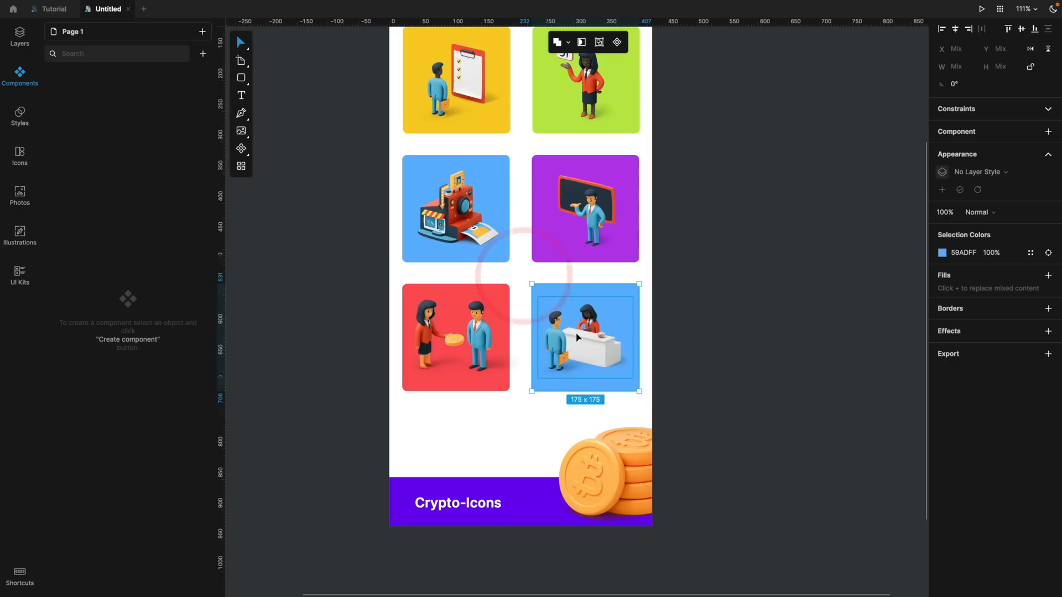
# Make the receptionist tile a component and rename it 'Component Blue'
pyautogui.rightClick(576, 337)
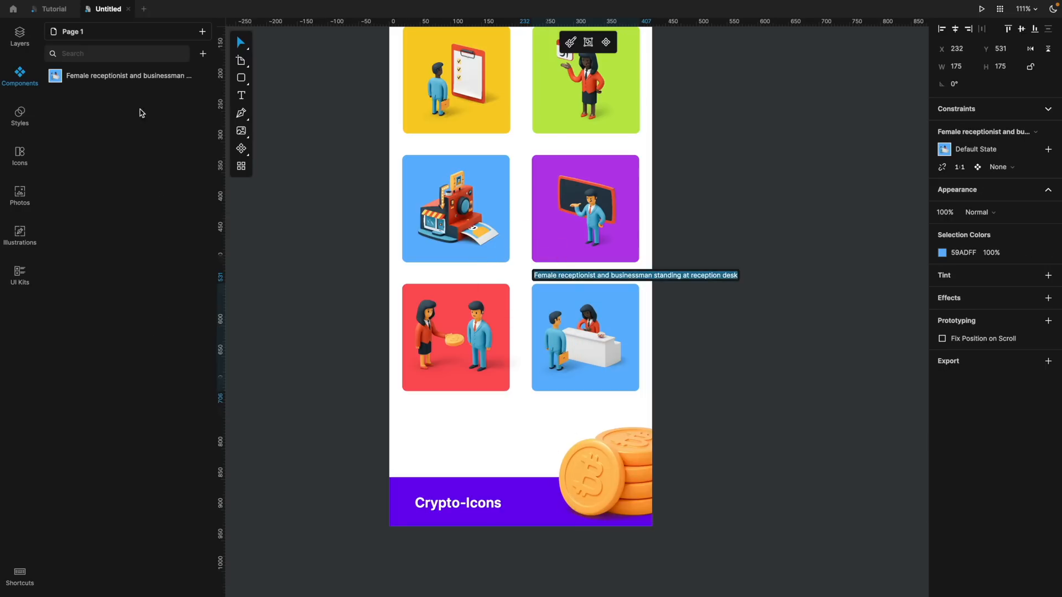
pyautogui.doubleClick(127, 75)
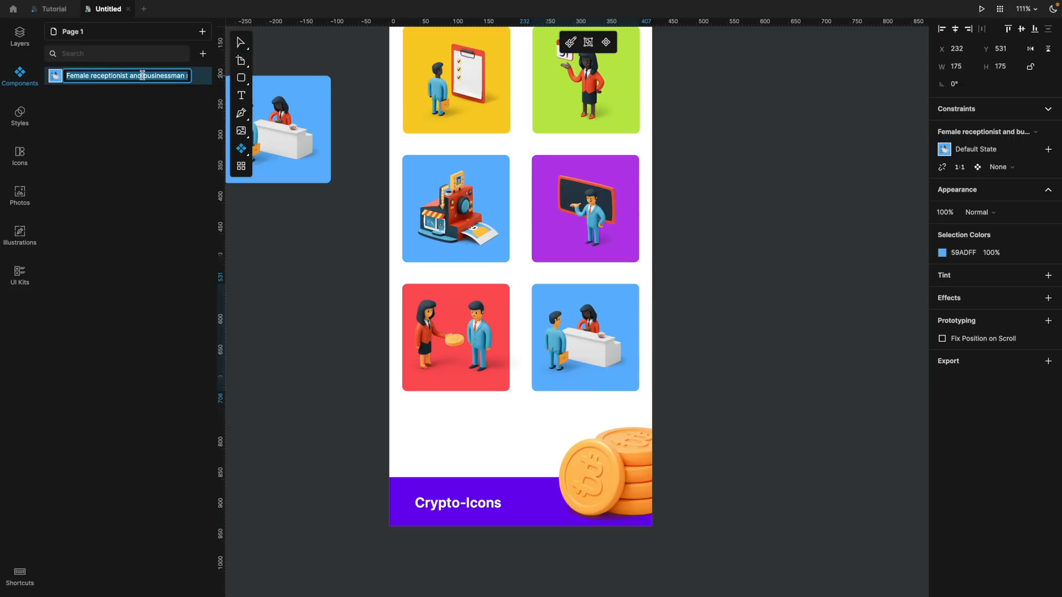
pyautogui.write('Con')
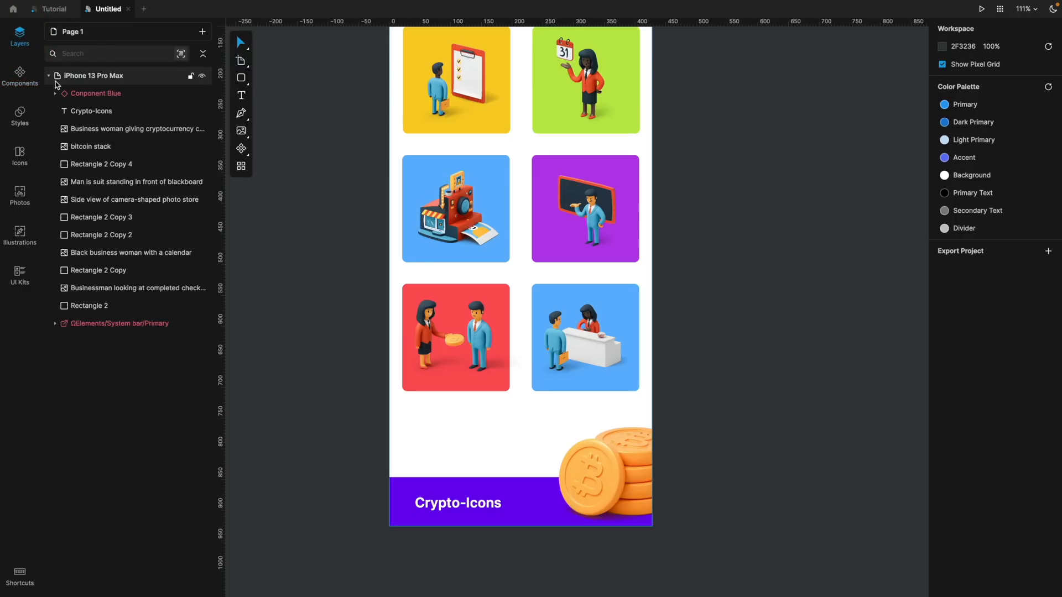
pyautogui.moveTo(102, 79)
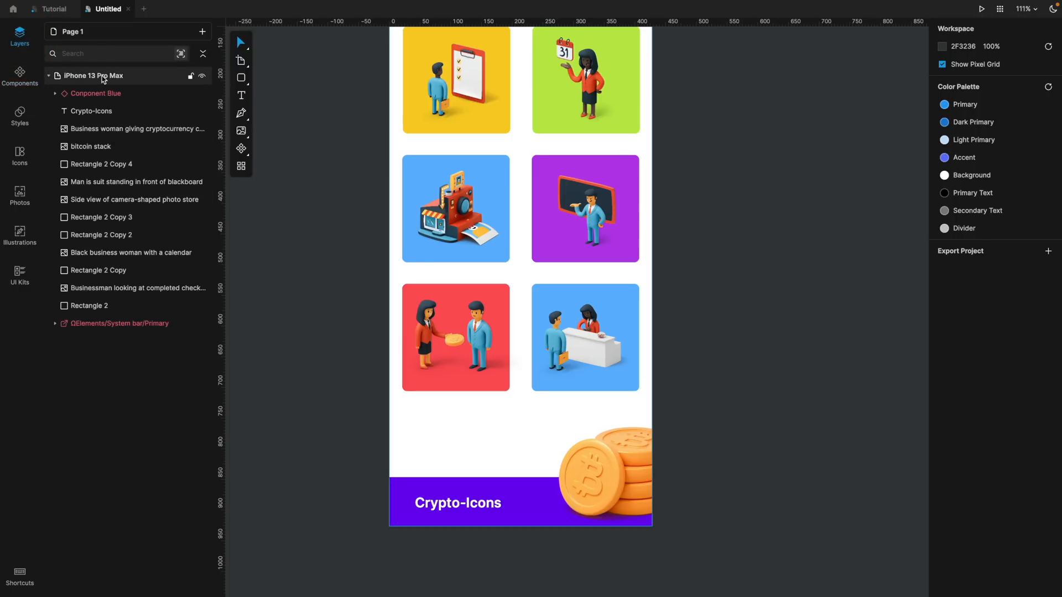
pyautogui.click(93, 75)
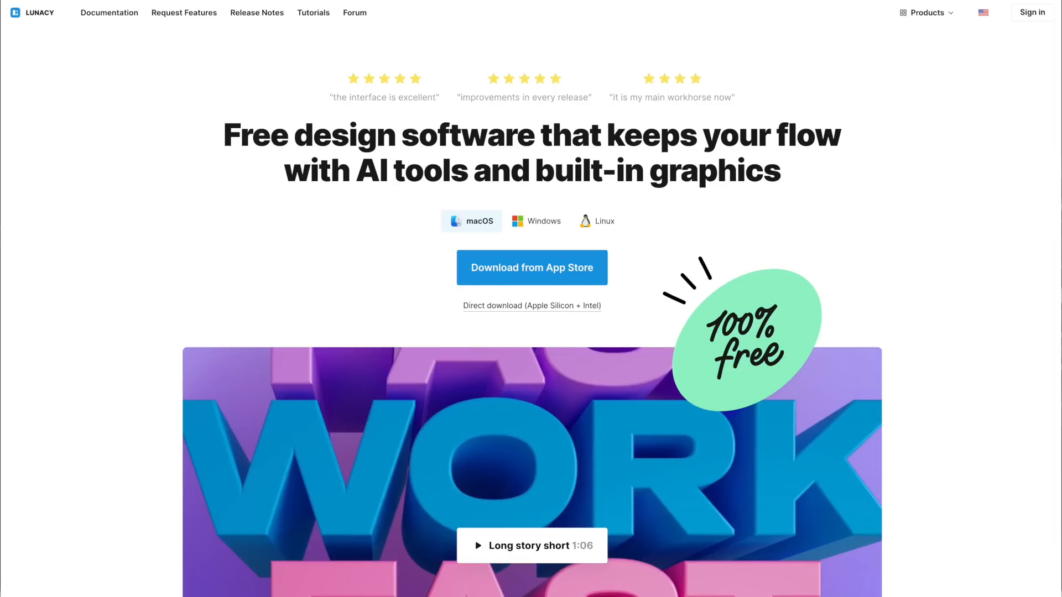
# Load the Lunacy homepage at icons8.com/lunacy in the browser
pyautogui.click(399, 37)
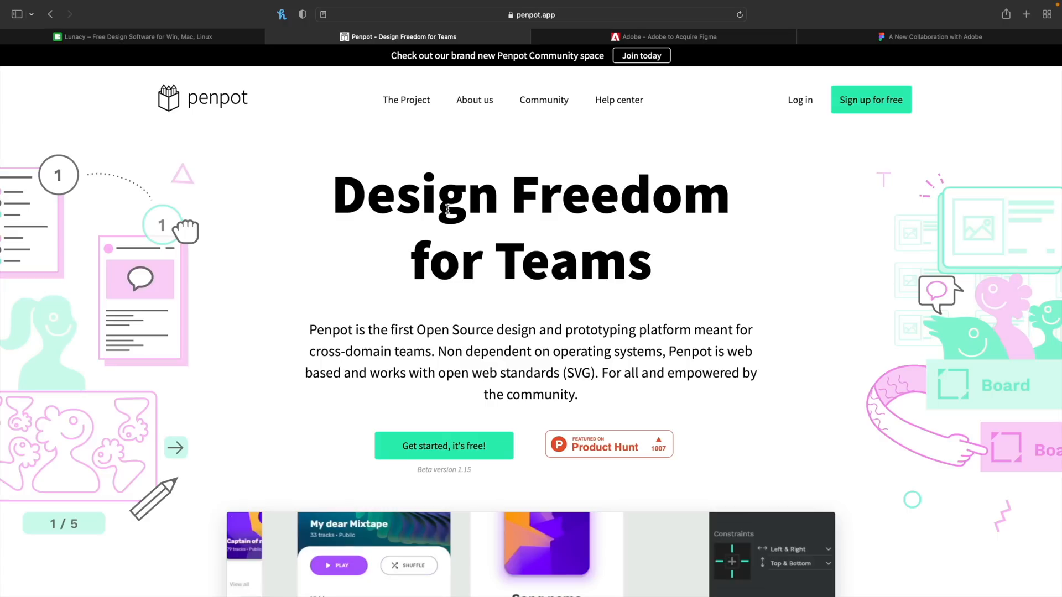
# Scroll the Penpot homepage down past the feature cards to the interactive prototypes section
pyautogui.scroll(-3)
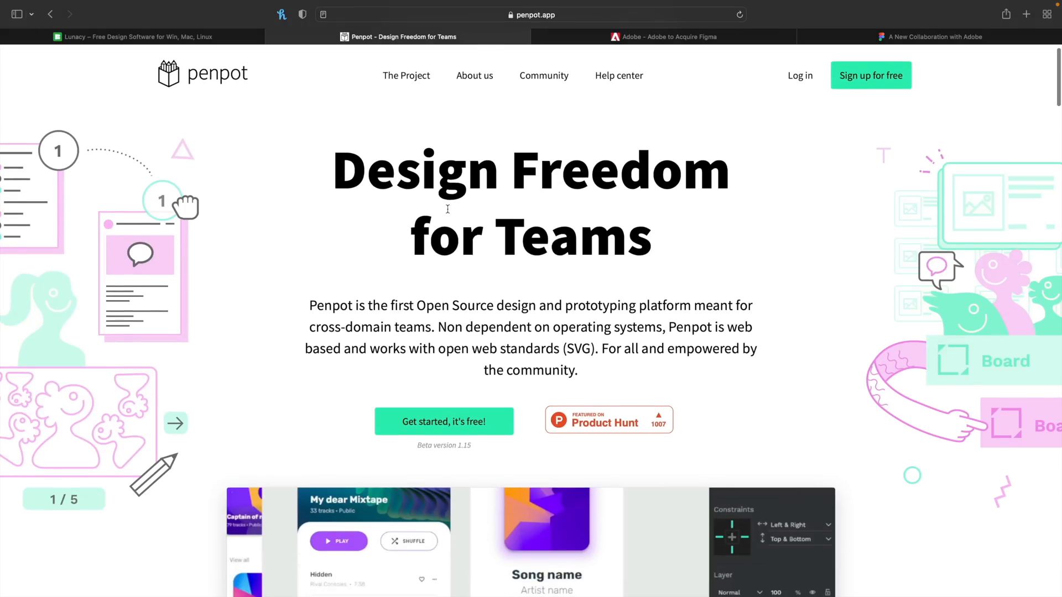
pyautogui.scroll(-3)
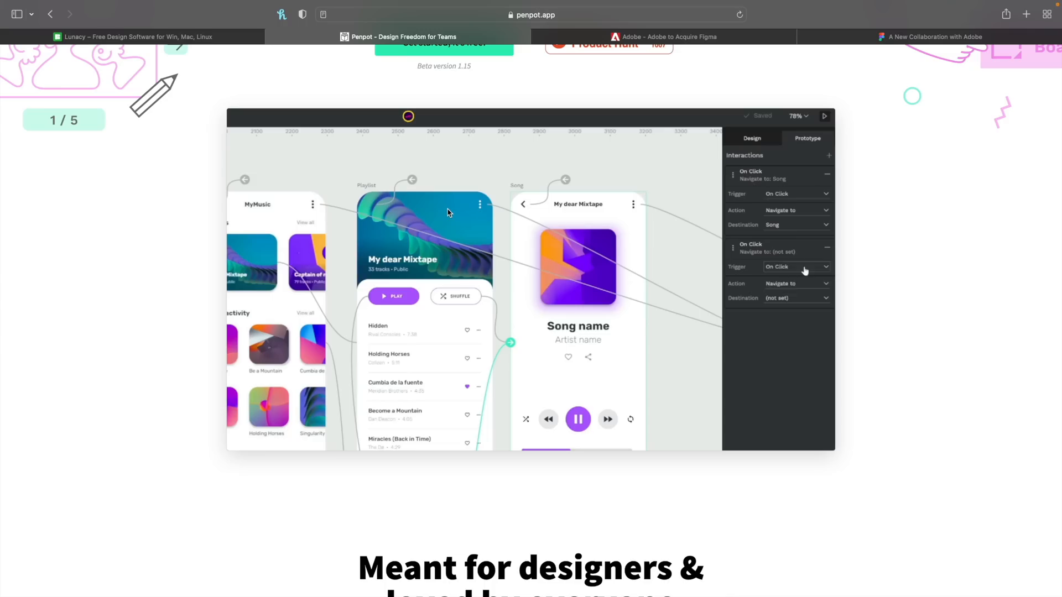
pyautogui.click(796, 266)
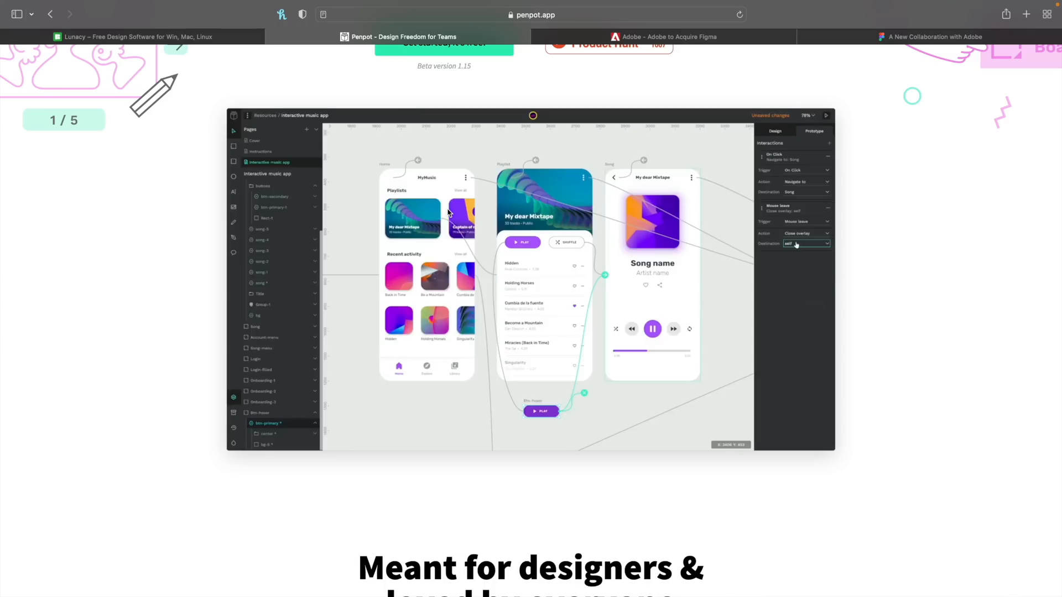
pyautogui.scroll(-3)
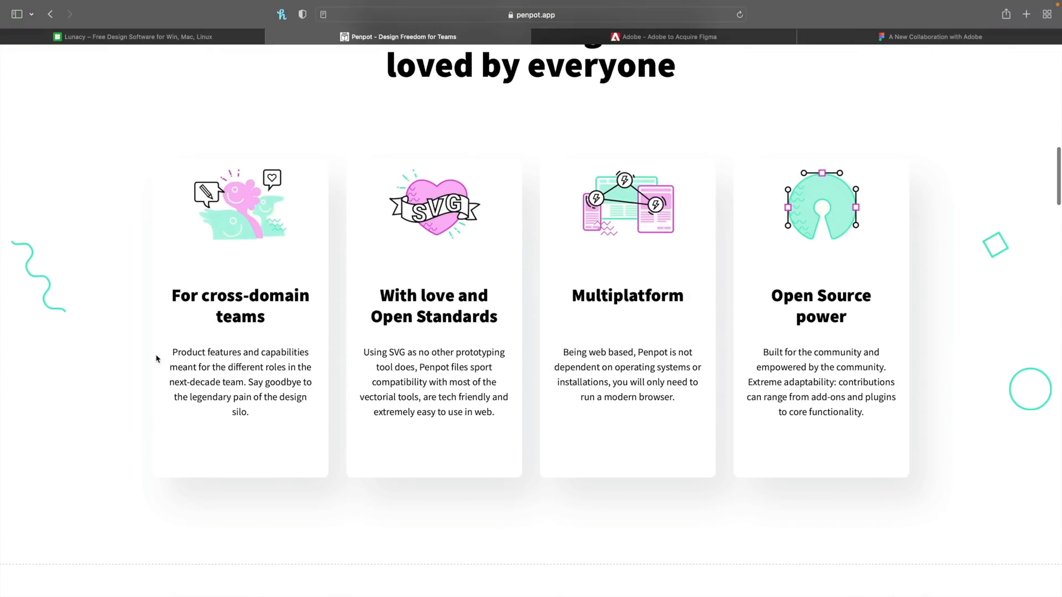
pyautogui.moveTo(428, 344)
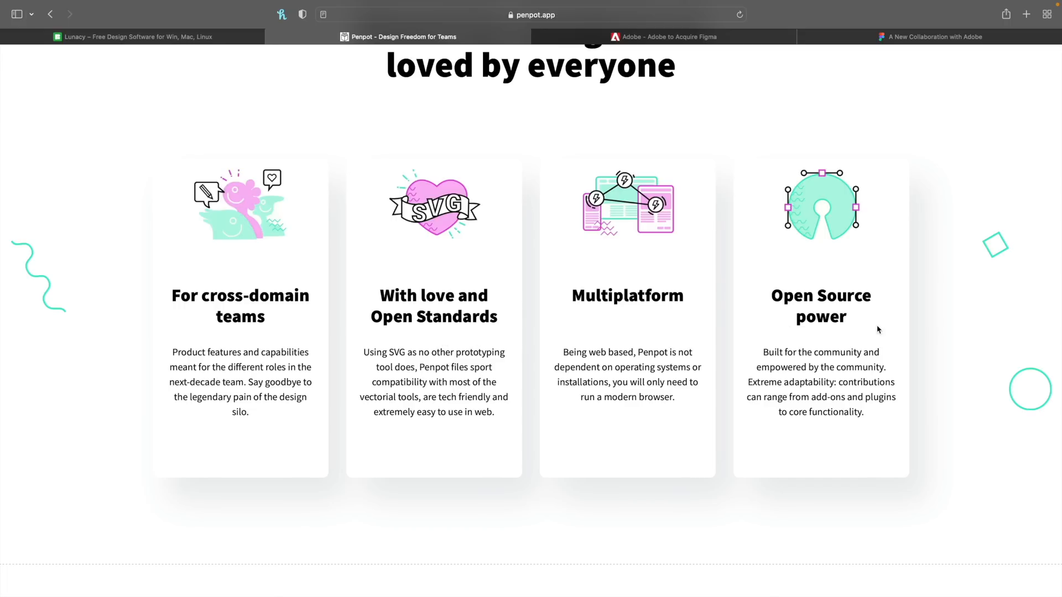
pyautogui.scroll(-3)
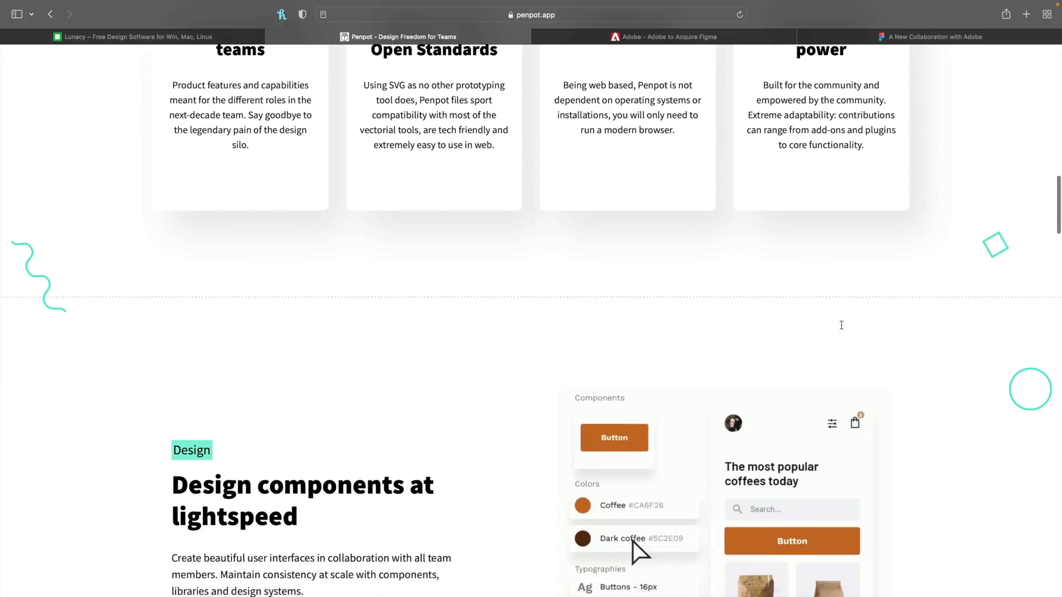
pyautogui.scroll(-3)
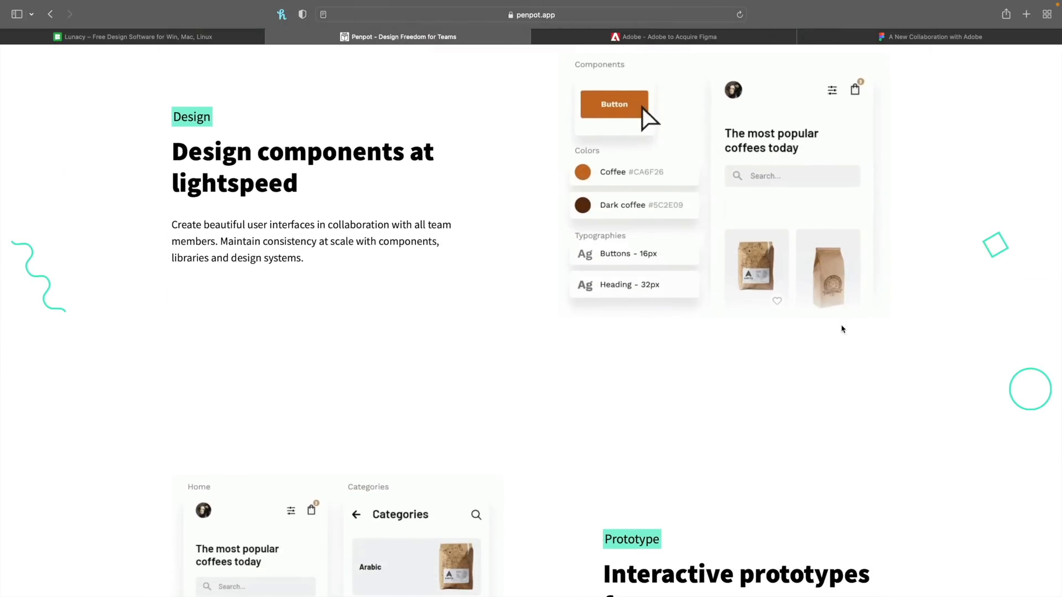
pyautogui.scroll(-3)
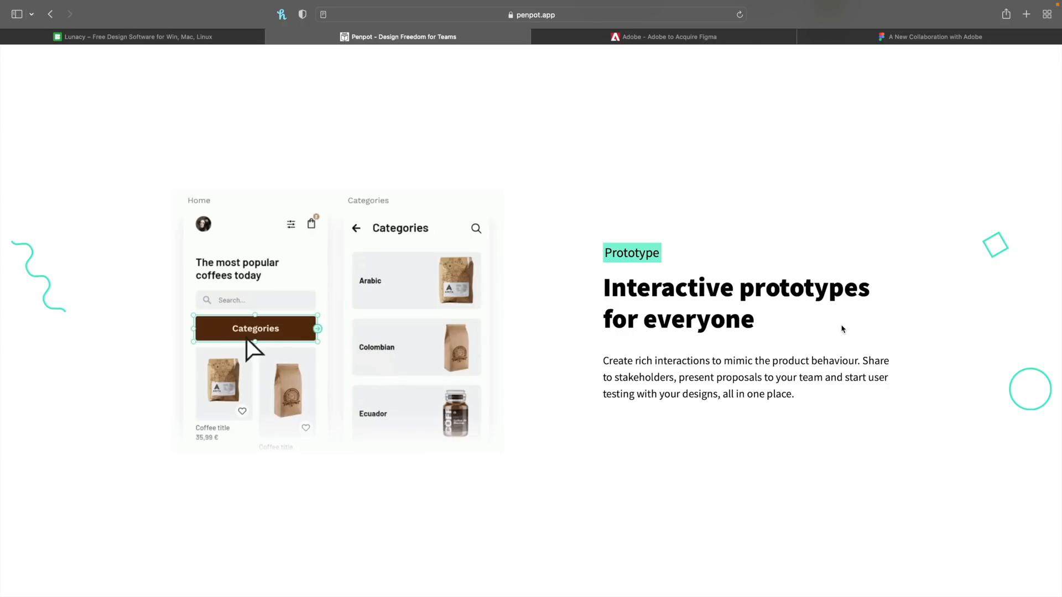
pyautogui.moveTo(318, 329); pyautogui.dragTo(386, 362)
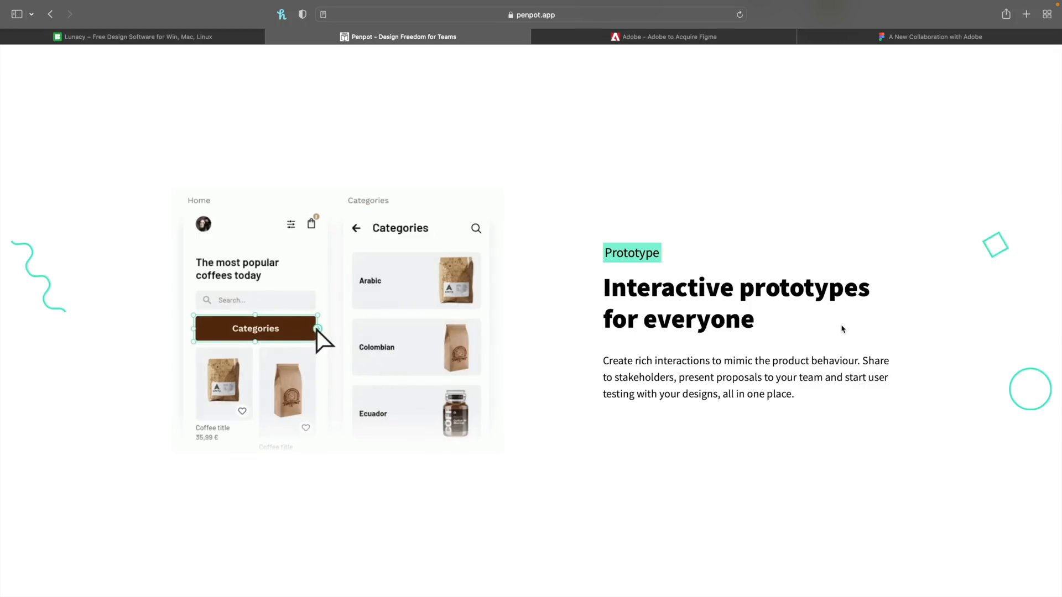
# Scroll further down the homepage past Collaborate and Feedback to Libraries & templates and Dev Diaries
pyautogui.scroll(-3)
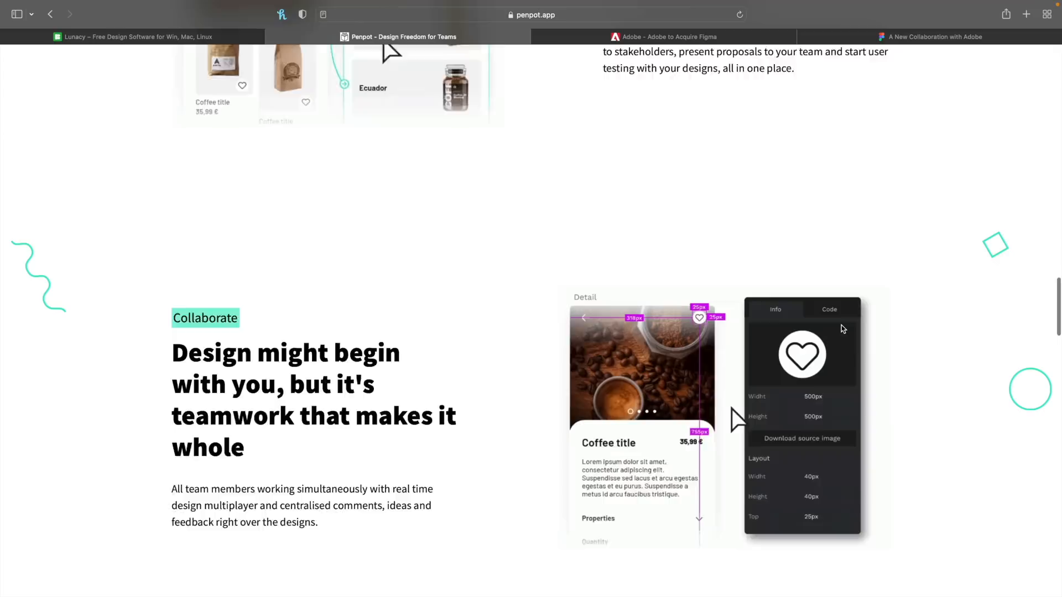
pyautogui.scroll(-3)
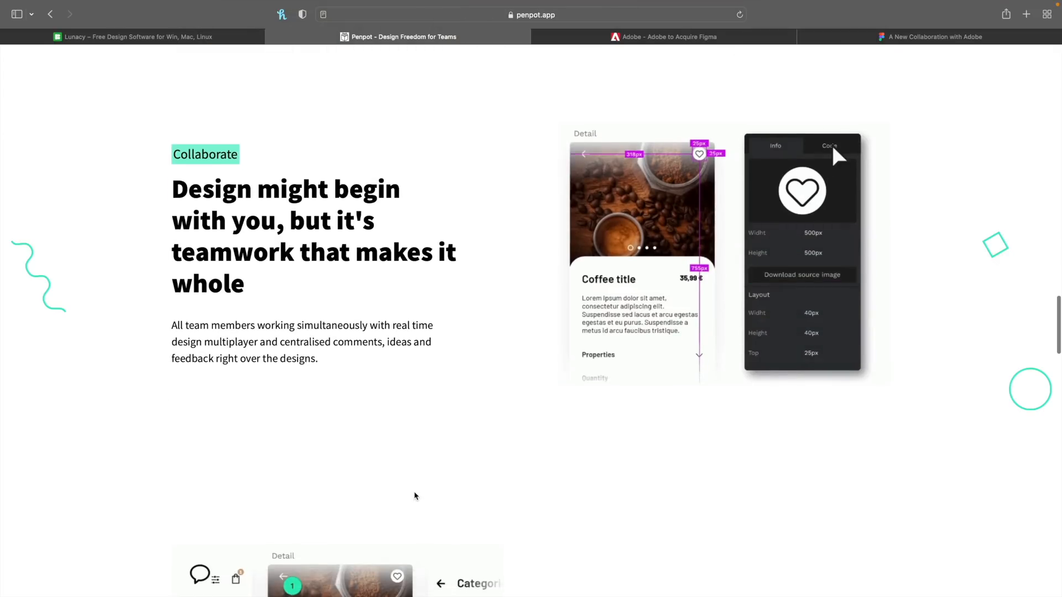
pyautogui.scroll(-3)
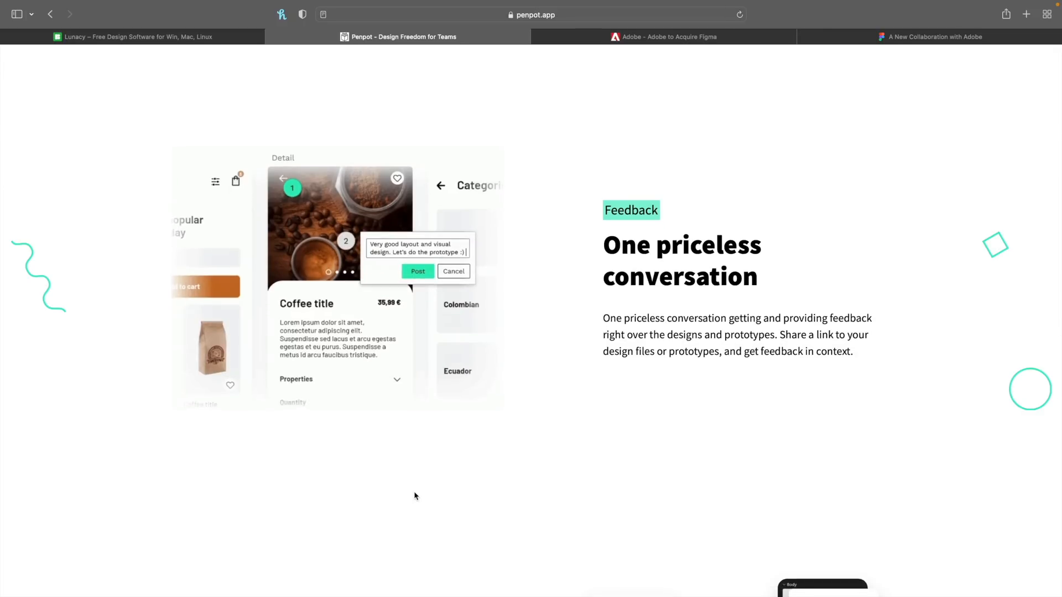
pyautogui.click(417, 271)
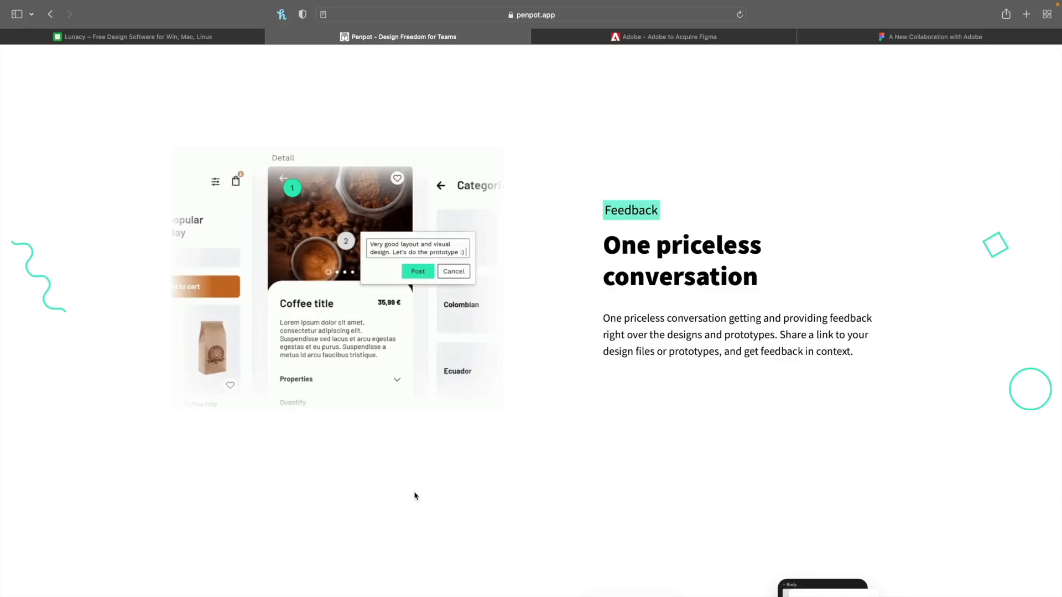
pyautogui.scroll(-3)
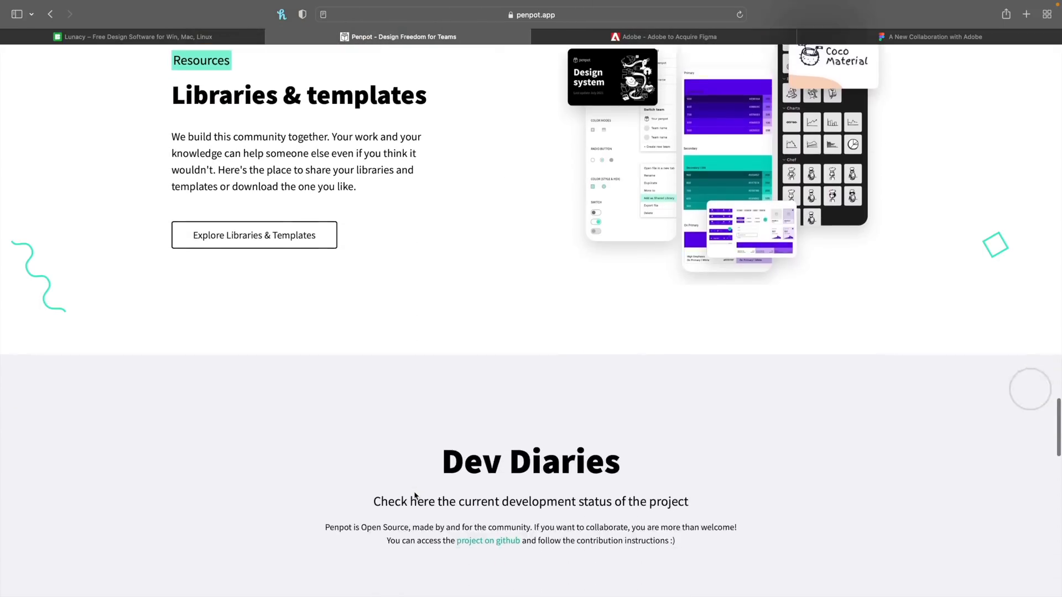
pyautogui.scroll(-3)
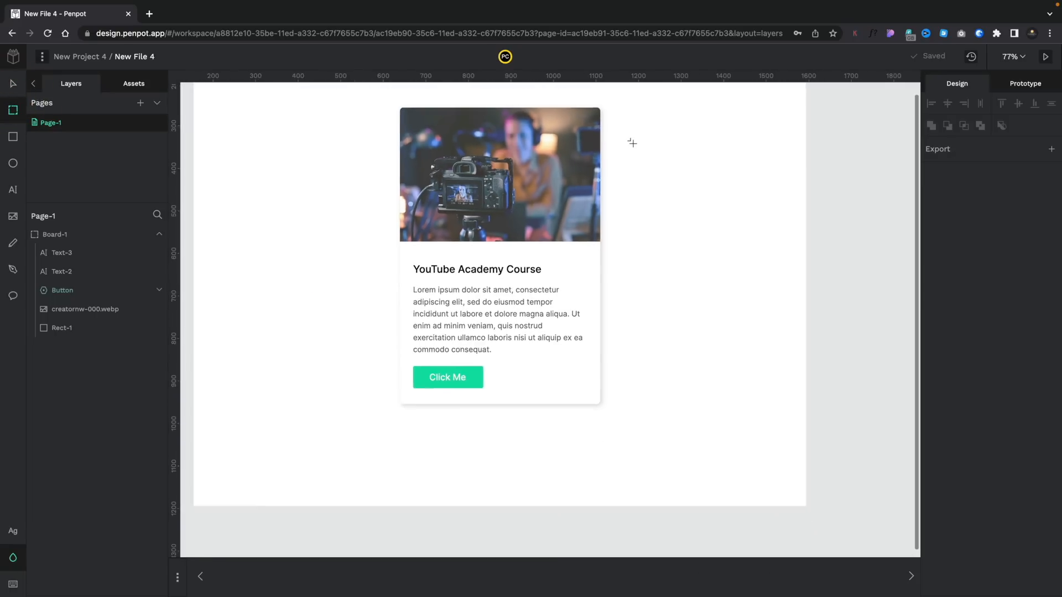
# Lay out a new empty Board-2, 1111 × 824, to the right of the YouTube course card board
pyautogui.scroll(-3)
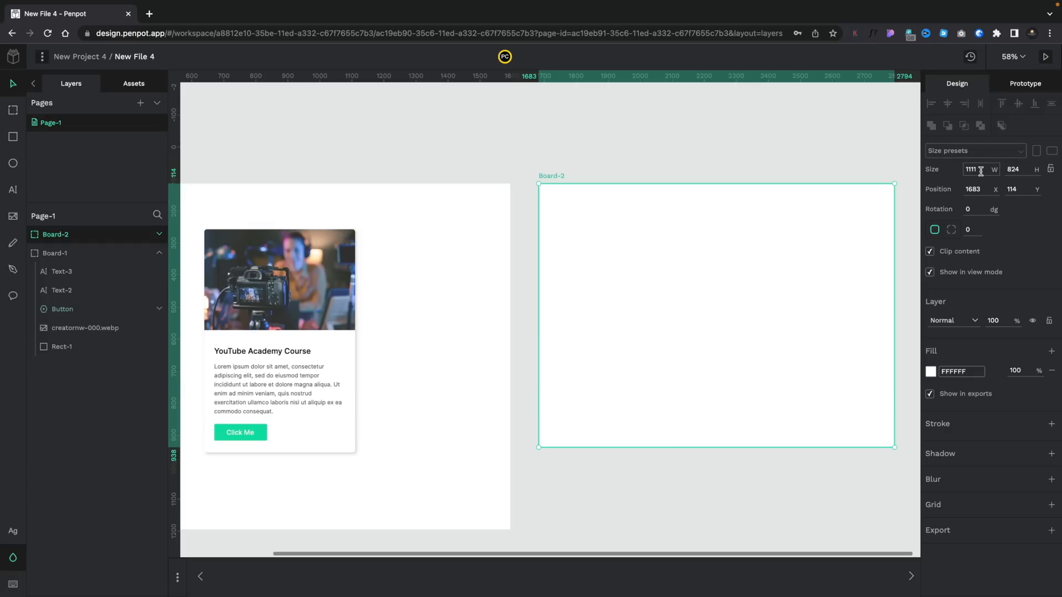
# Resize Board-2 to the Web 1920 preset, 1920 × 1080
pyautogui.click(975, 150)
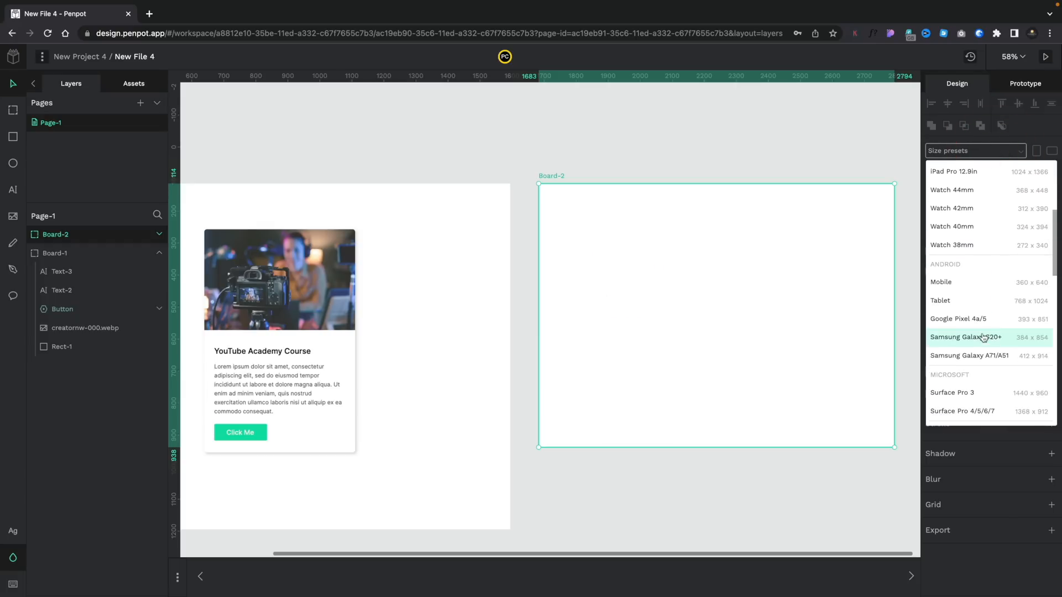
pyautogui.scroll(-3)
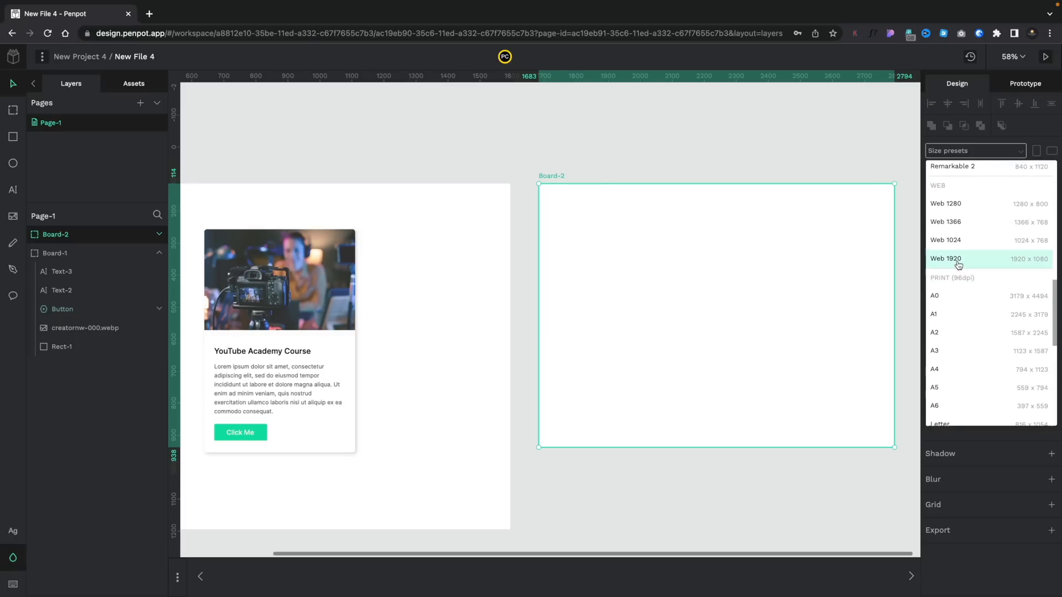
pyautogui.click(945, 259)
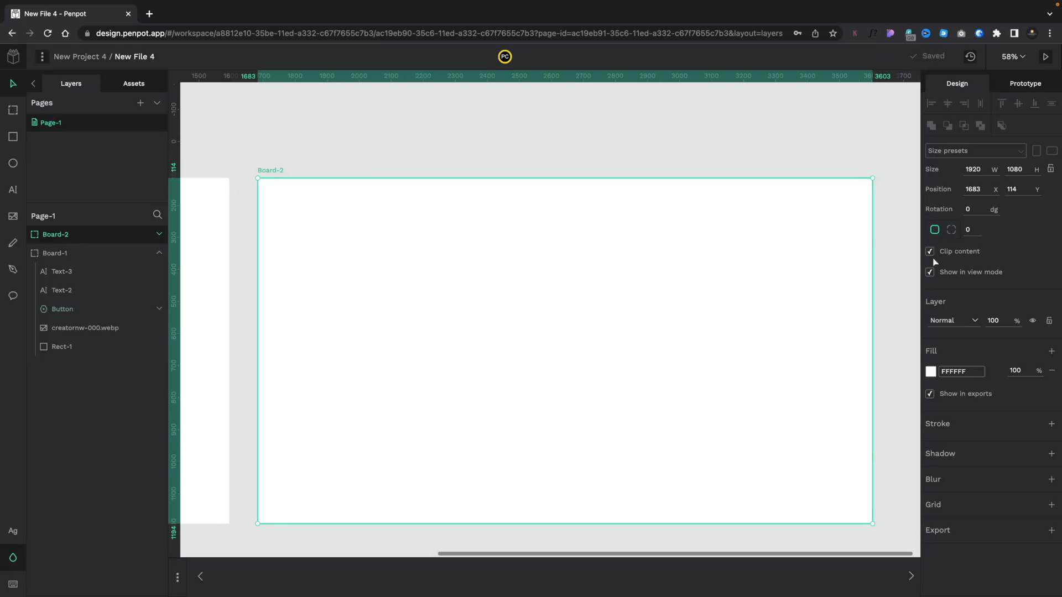
pyautogui.moveTo(983, 226)
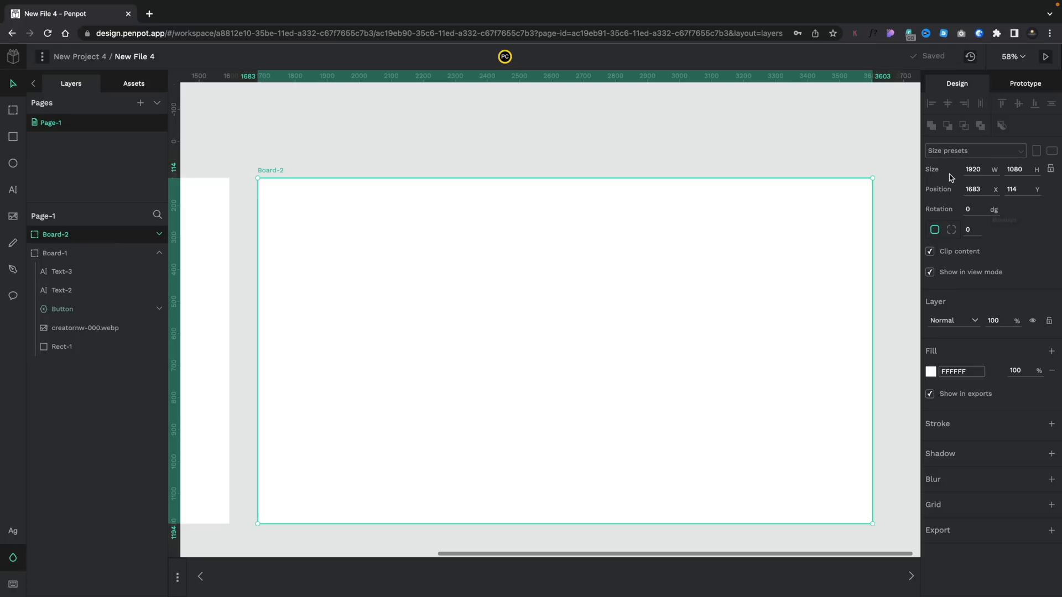
pyautogui.moveTo(989, 303)
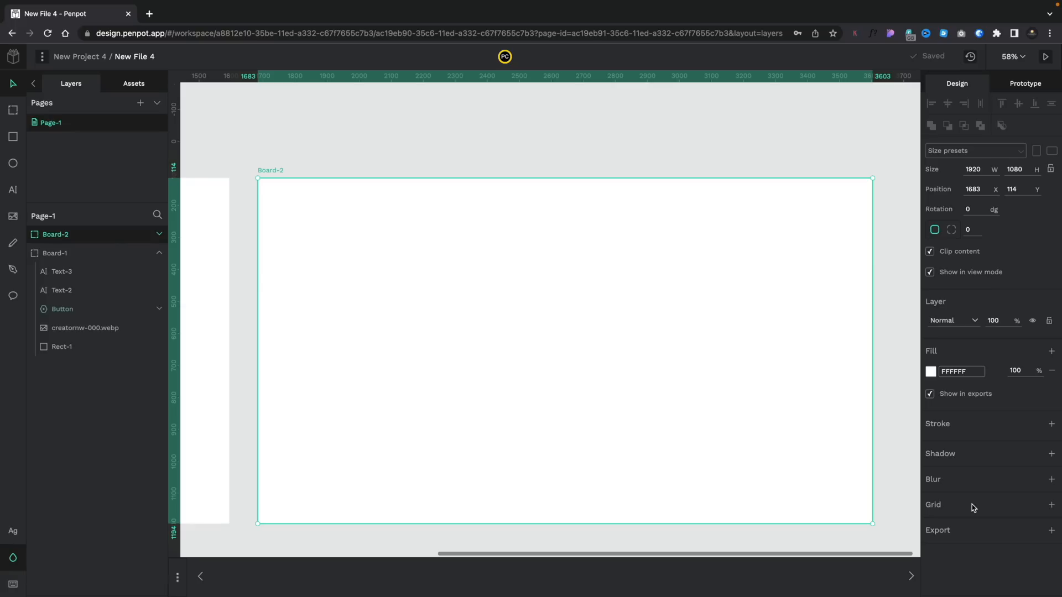
# Add a column layout grid to Board-2 and bring up its detailed settings
pyautogui.click(1051, 504)
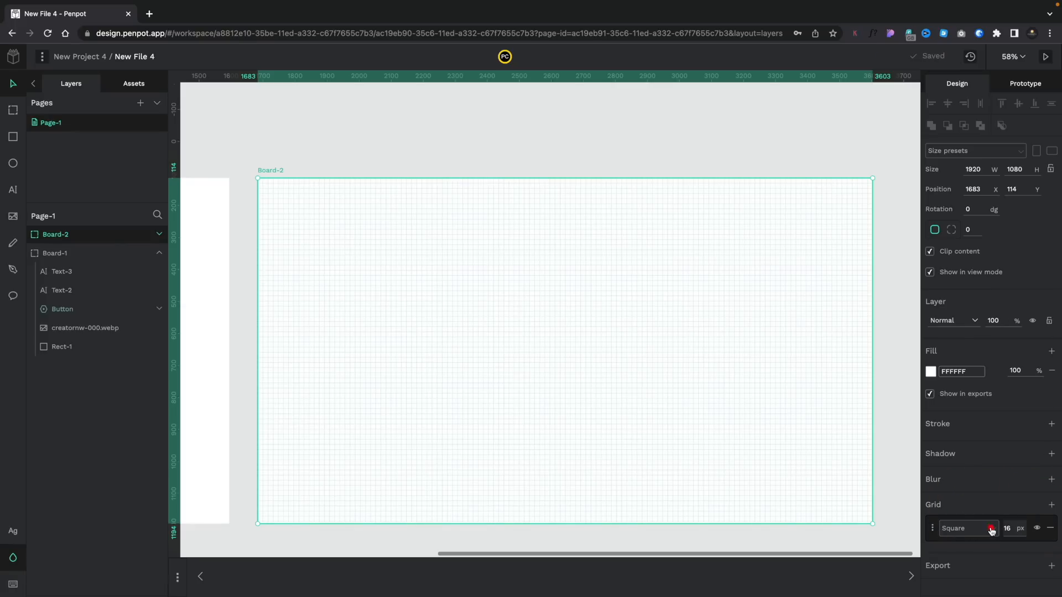
pyautogui.click(965, 528)
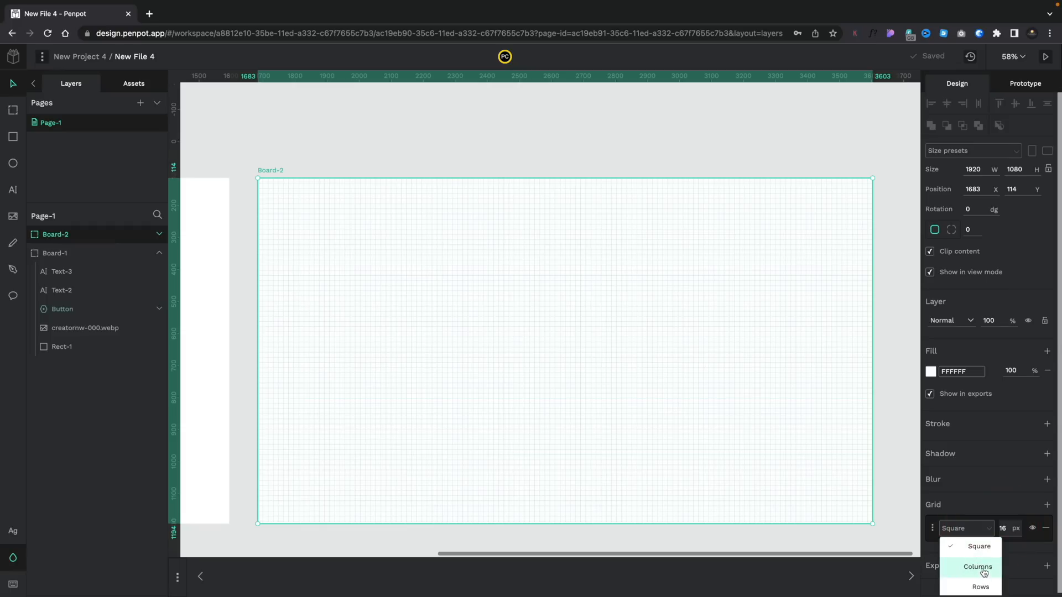
pyautogui.click(977, 567)
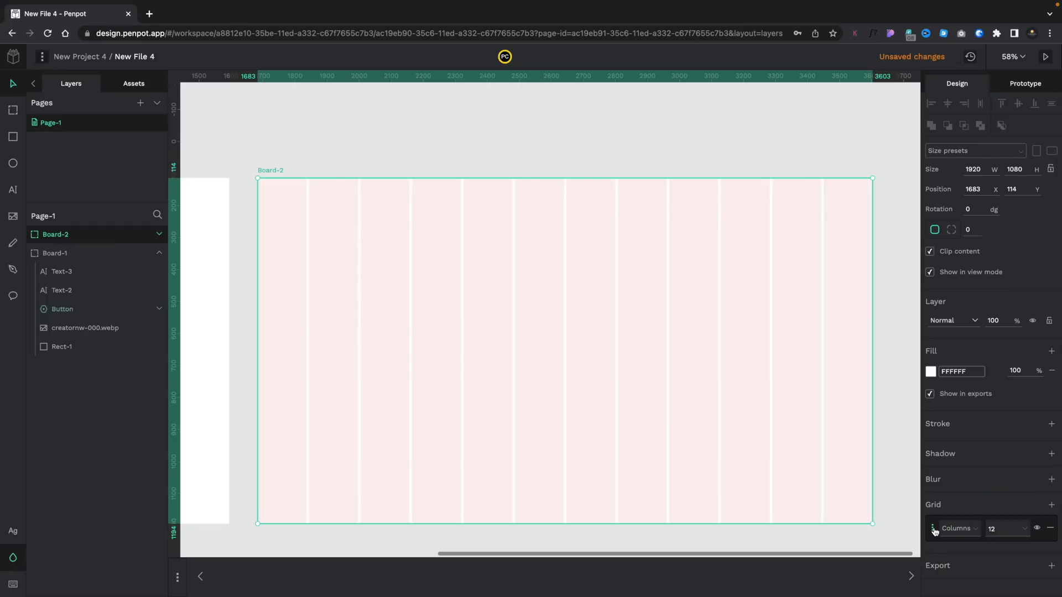
pyautogui.click(933, 528)
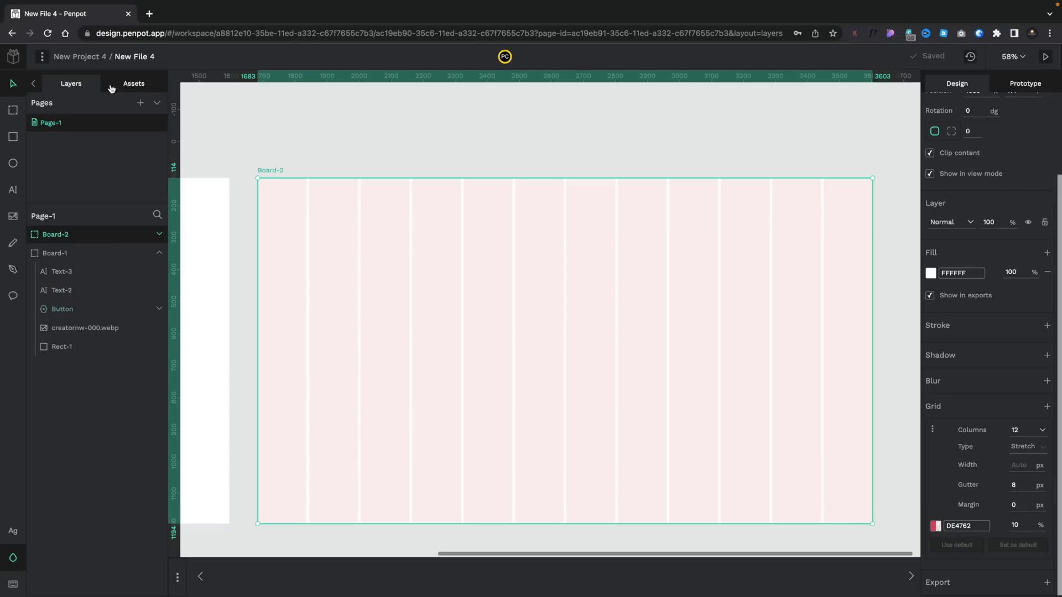
# Show the file library's assets, revealing the single Click Me button component
pyautogui.click(133, 83)
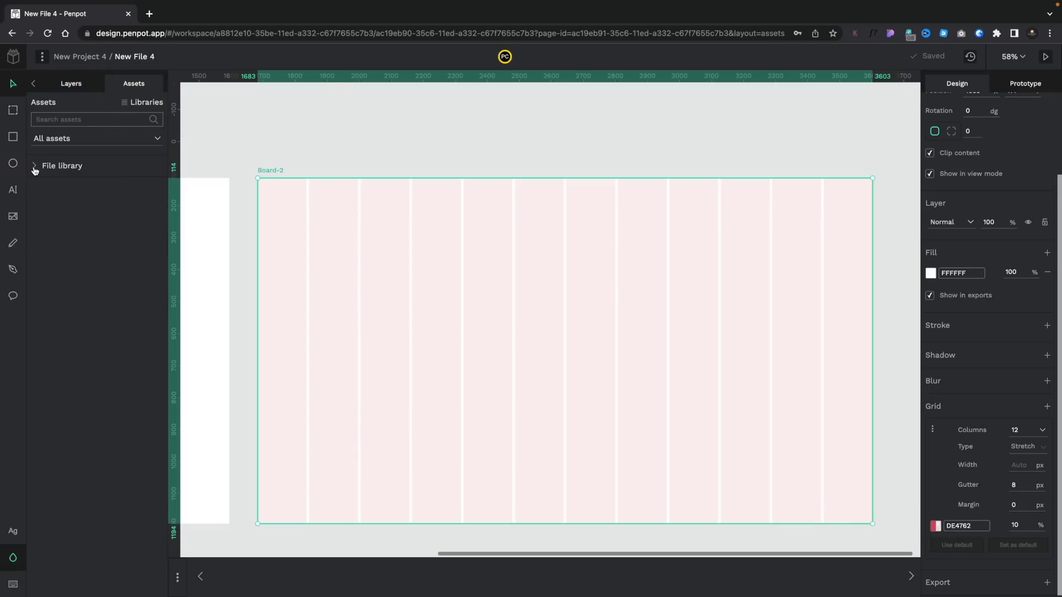
pyautogui.click(34, 166)
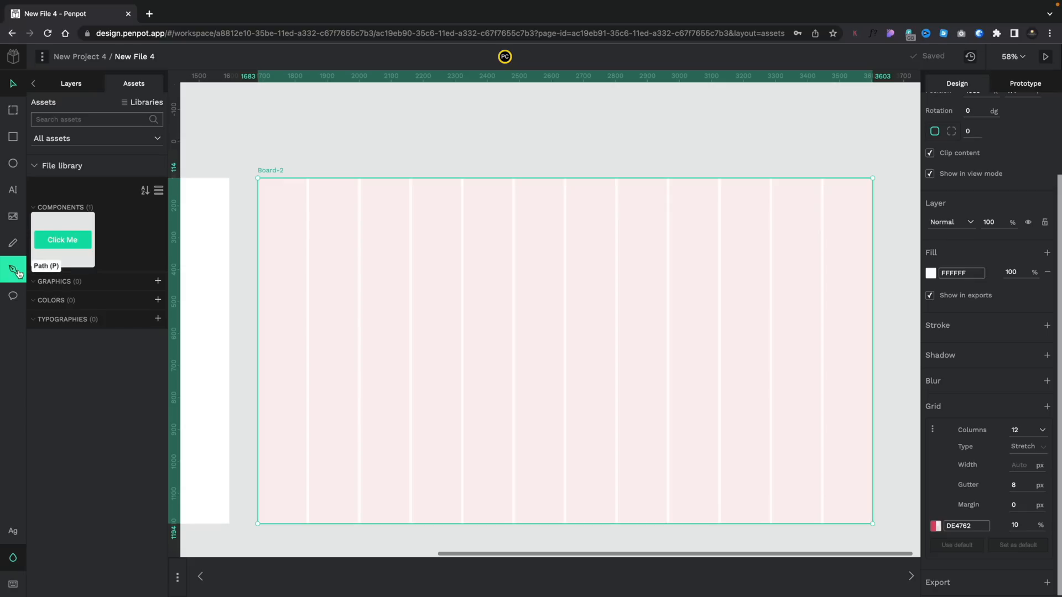
pyautogui.moveTo(12, 295)
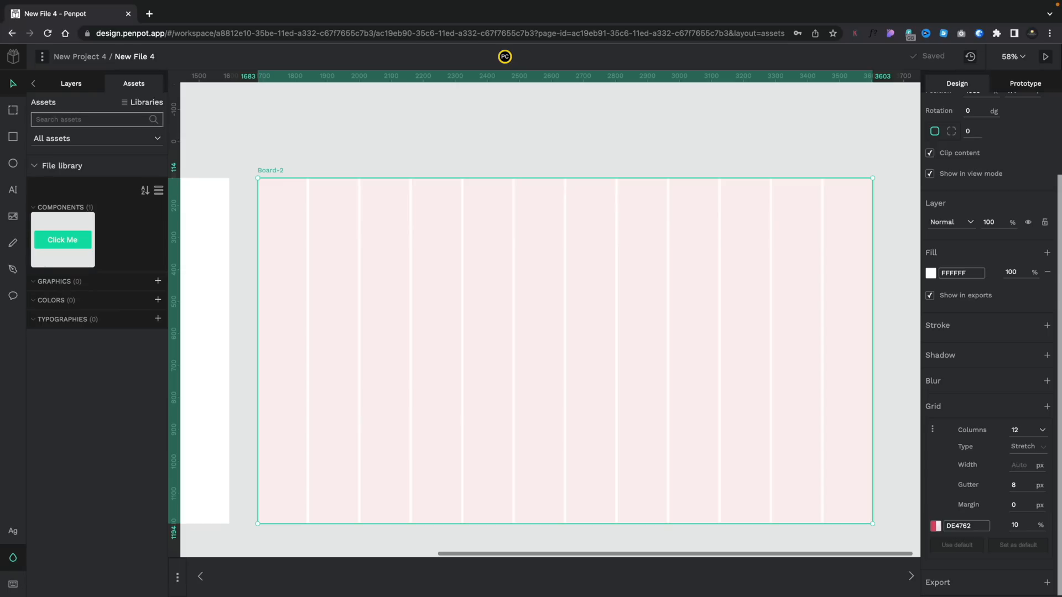
# Select Board-2 from the layers list and switch to its Prototype settings
pyautogui.click(70, 83)
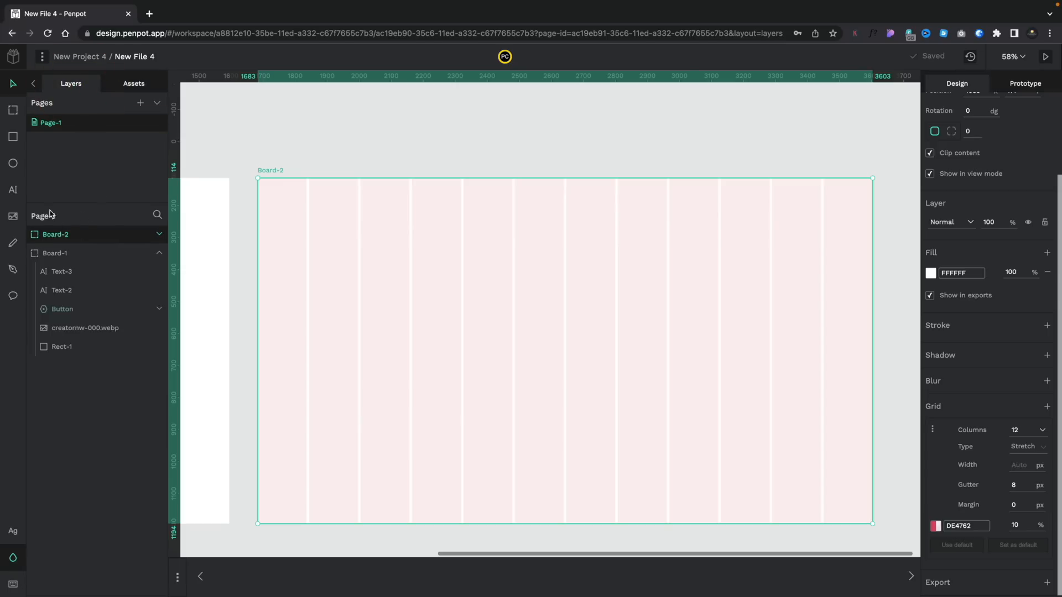
pyautogui.click(51, 123)
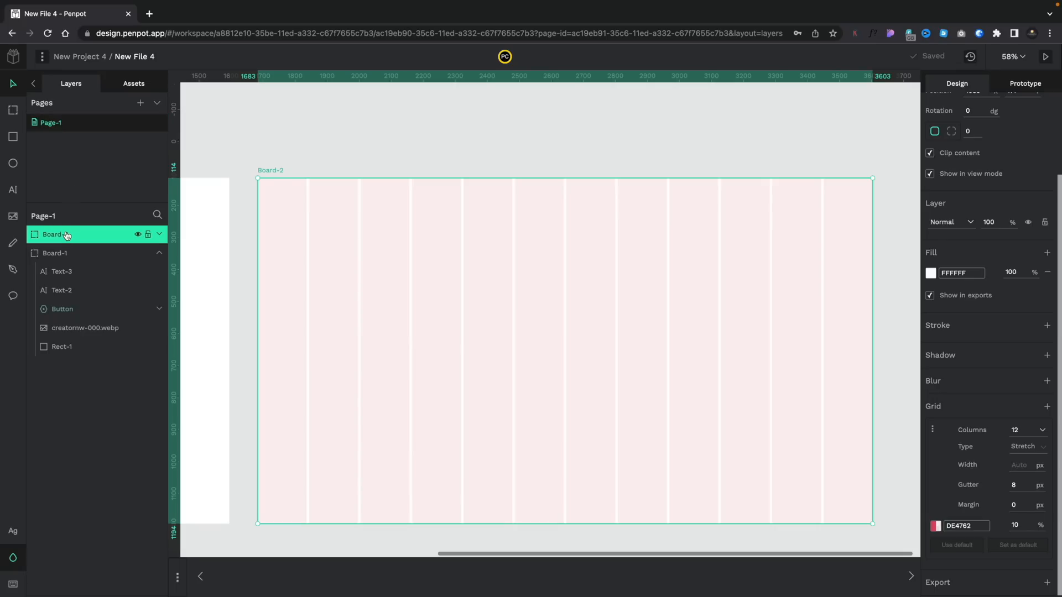
pyautogui.click(55, 253)
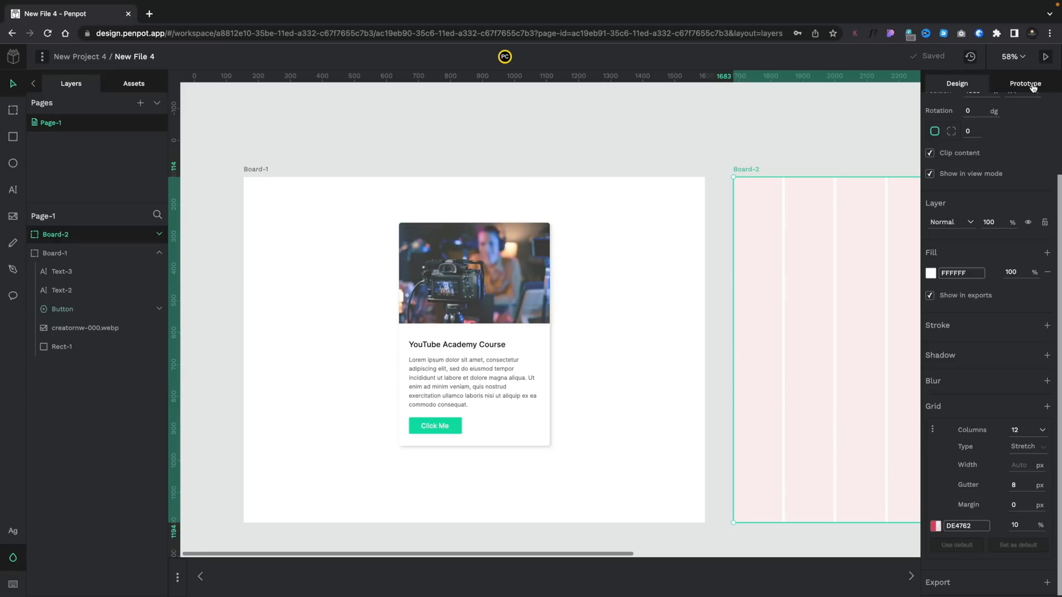
pyautogui.click(1024, 83)
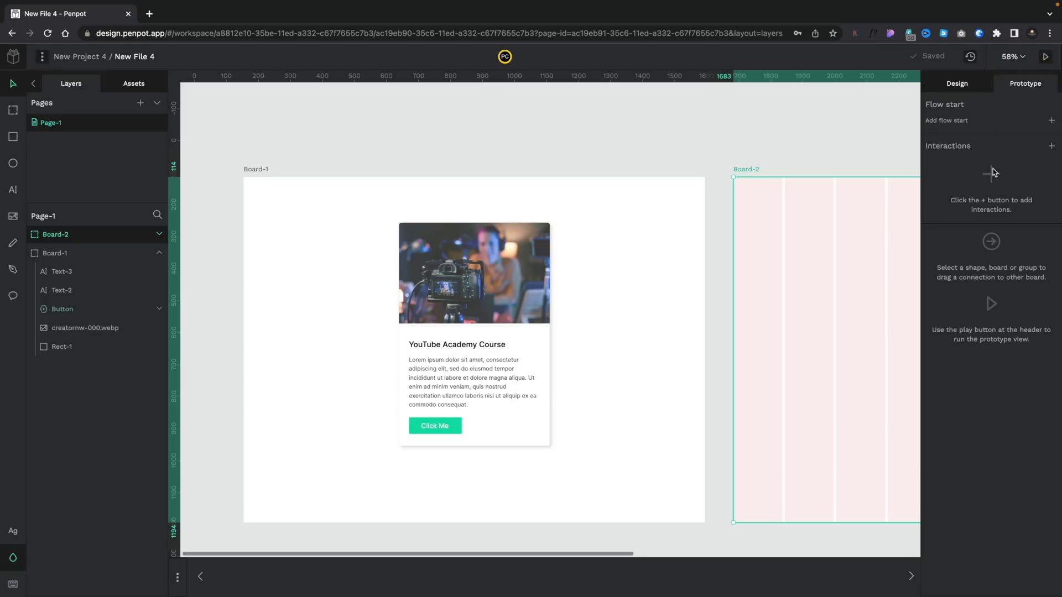